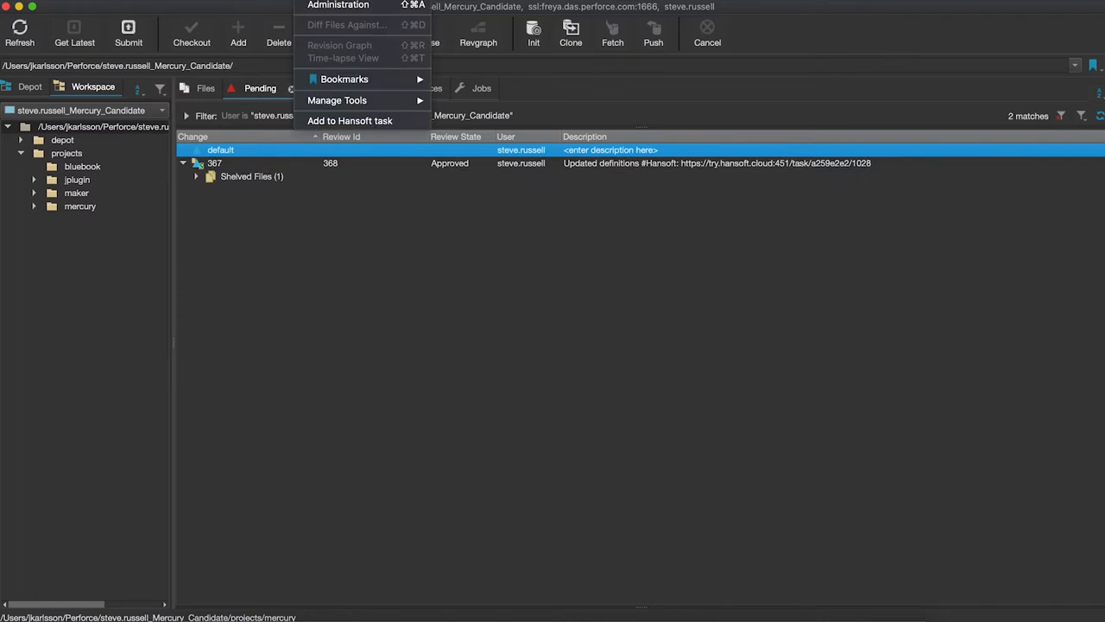
{"action": "mouse_move", "coordinate": [337, 100]}
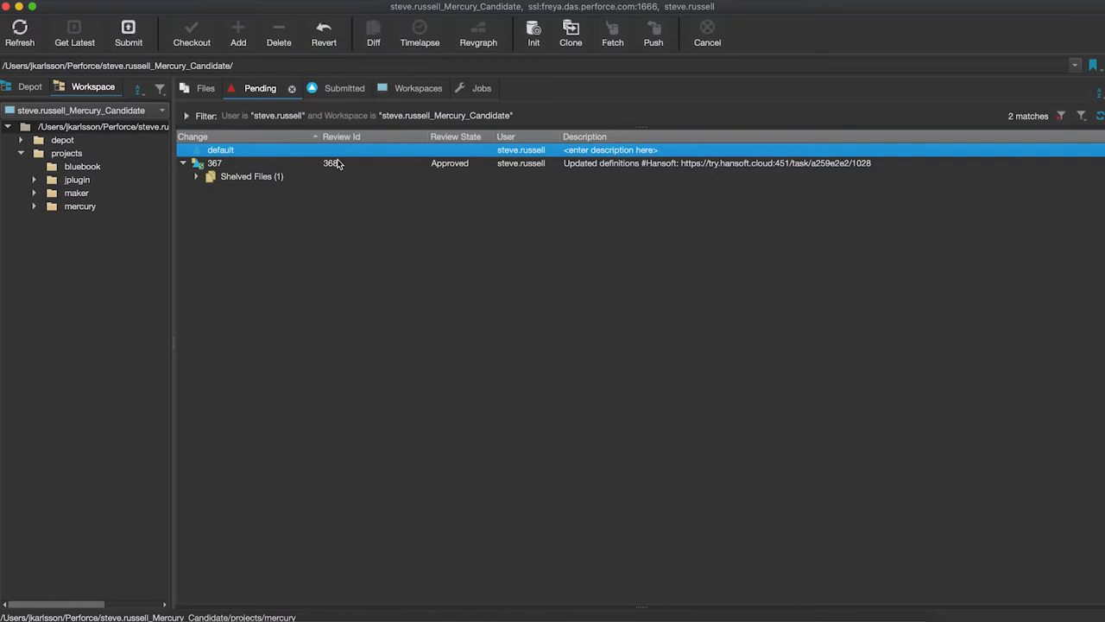
{"action": "mouse_move", "coordinate": [294, 171]}
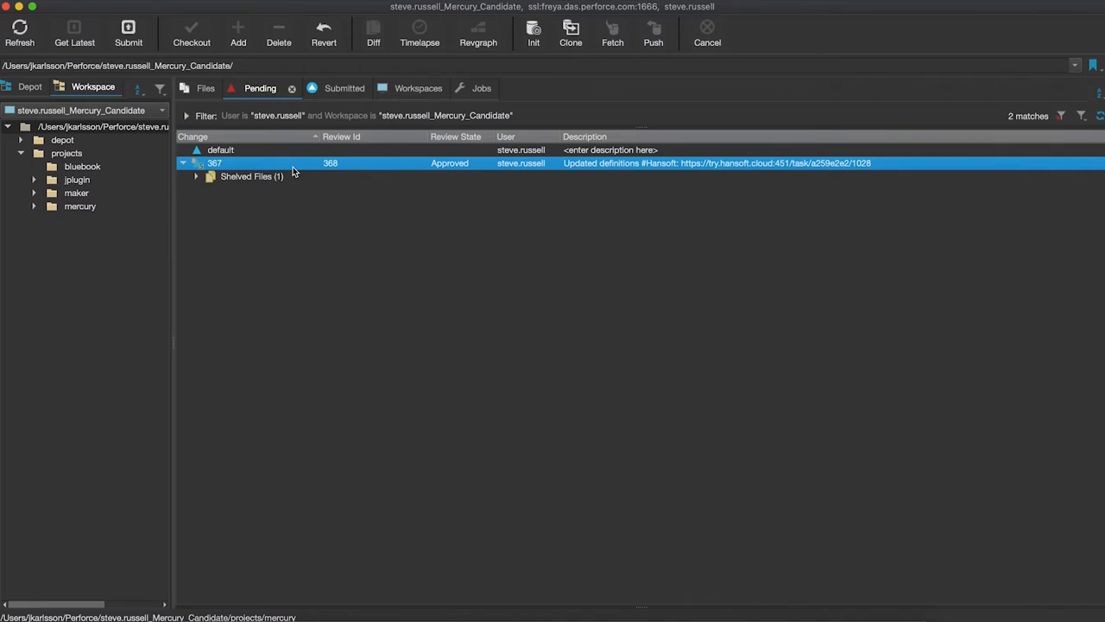
- Show the context menu for pending changelist 367, with its Add to Hansoft task option
{"action": "right_click", "coordinate": [215, 162]}
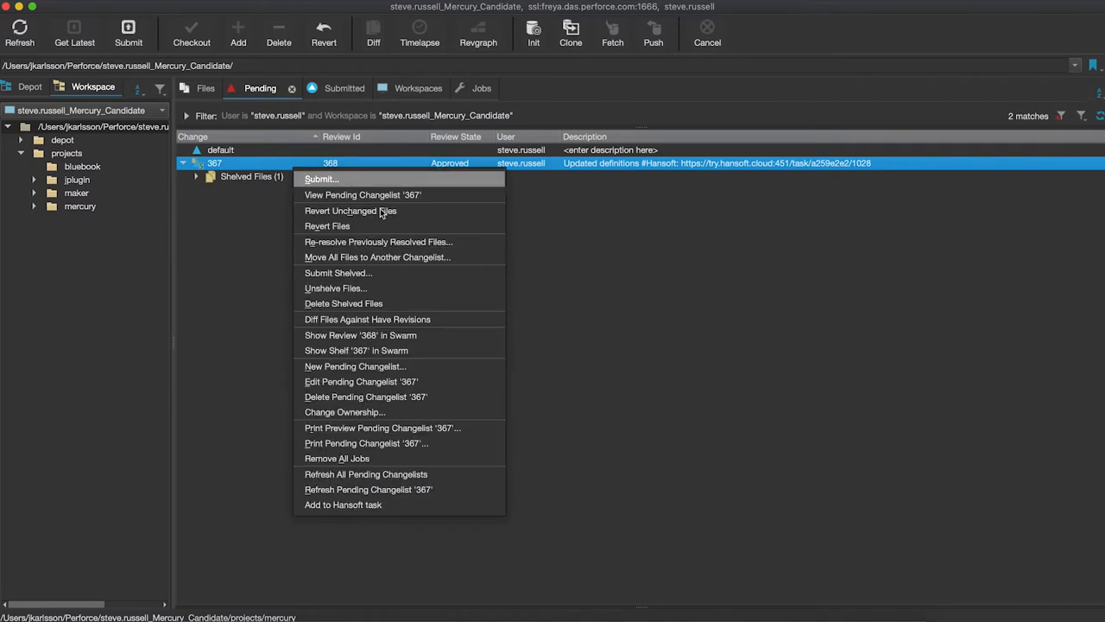
{"action": "mouse_move", "coordinate": [398, 504]}
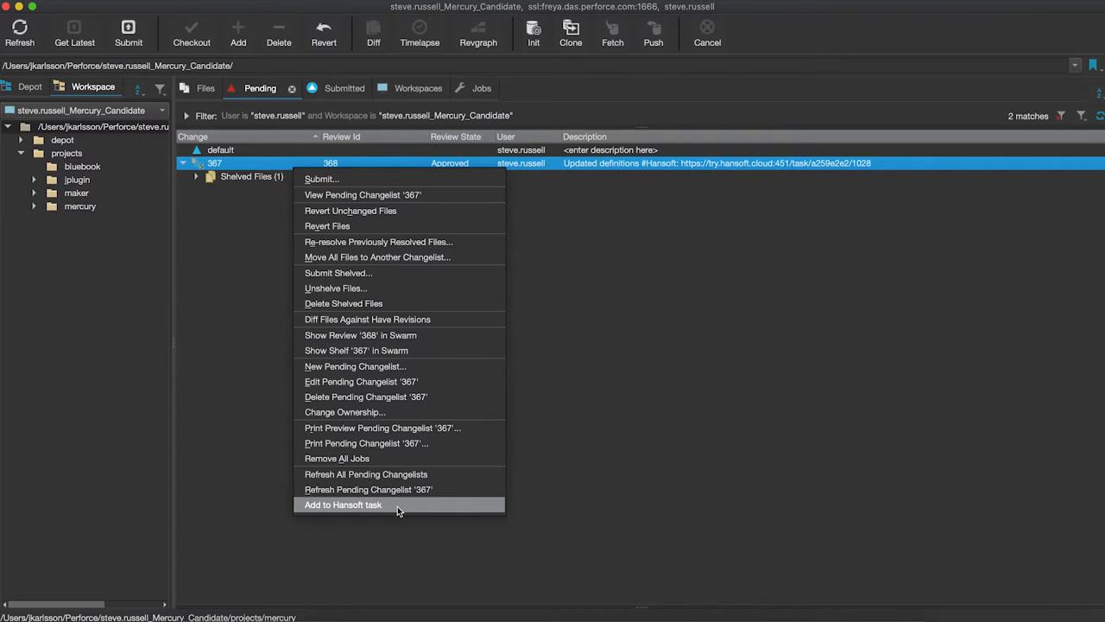
{"action": "mouse_move", "coordinate": [376, 509]}
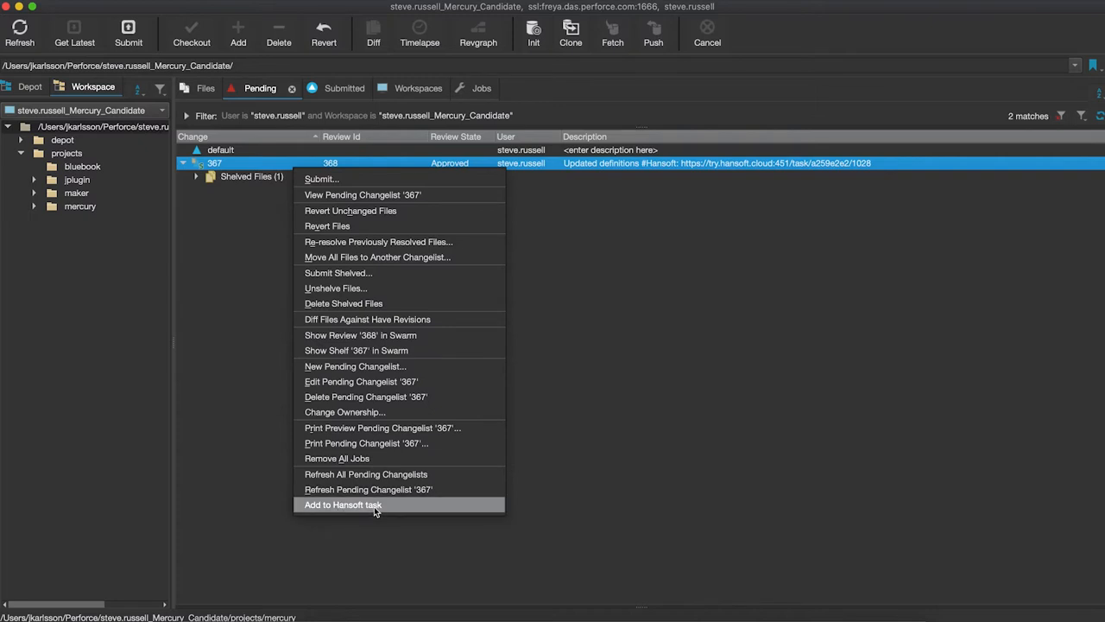
{"action": "mouse_move", "coordinate": [382, 427]}
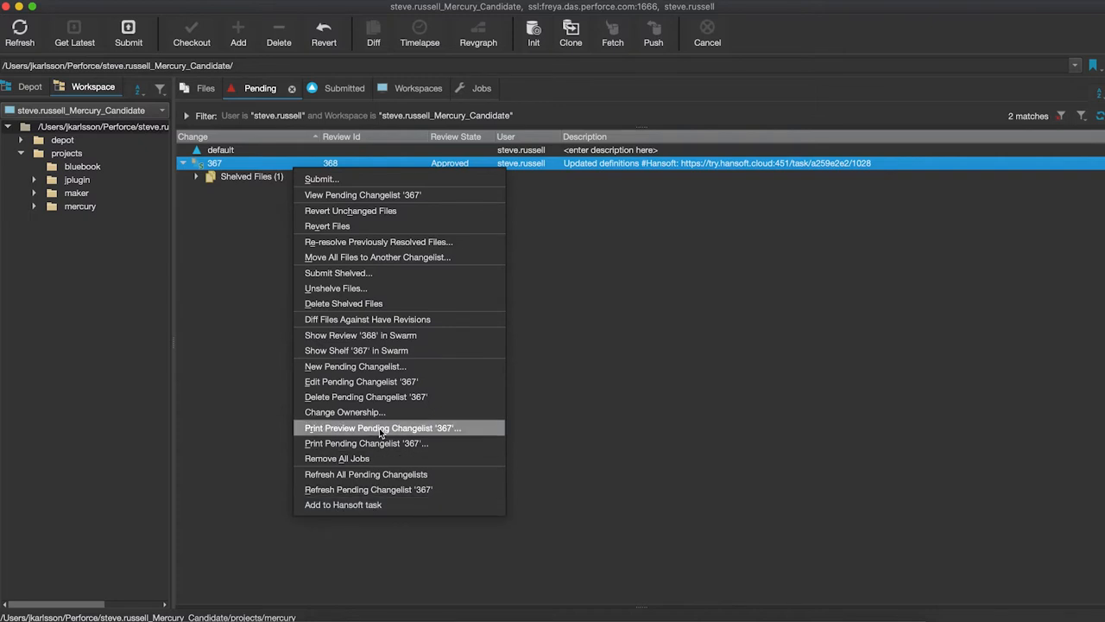
{"action": "mouse_move", "coordinate": [397, 335]}
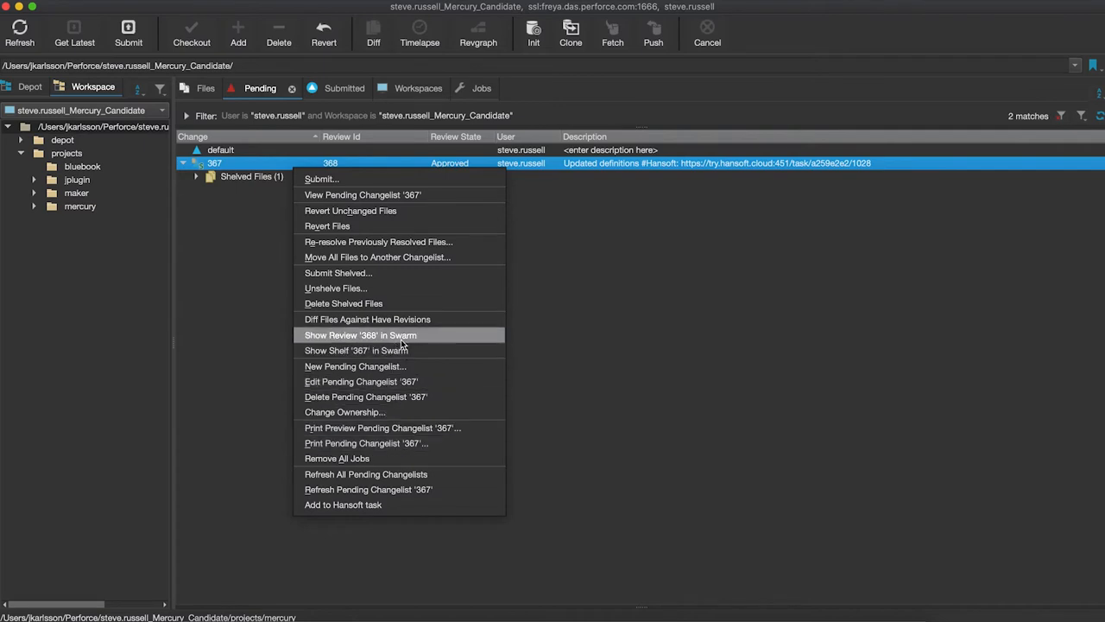
{"action": "mouse_move", "coordinate": [343, 505]}
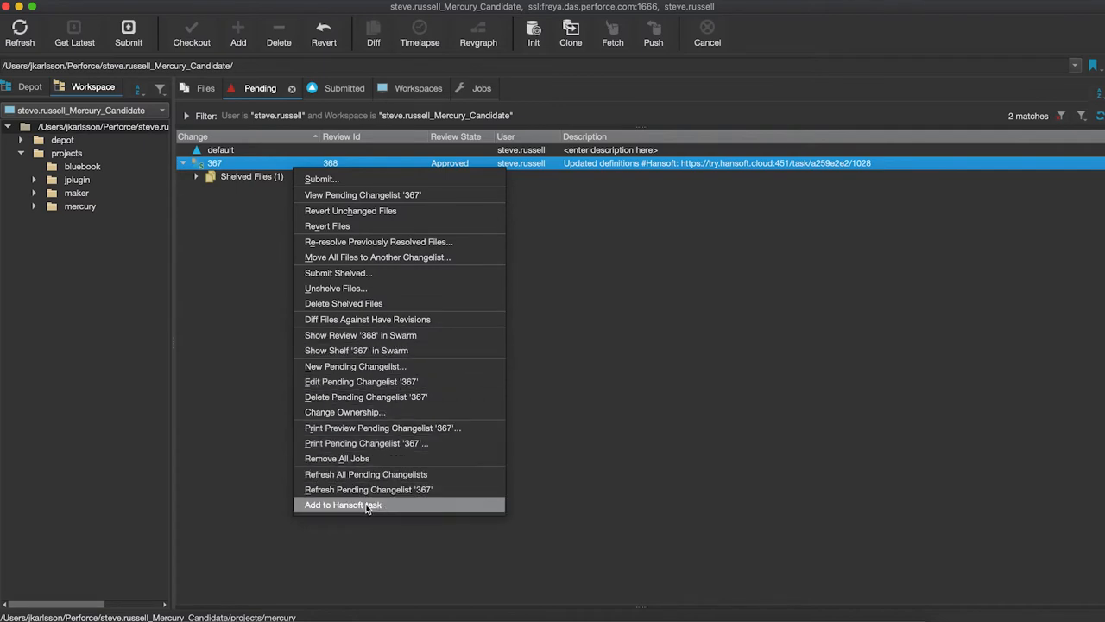
{"action": "mouse_move", "coordinate": [240, 342]}
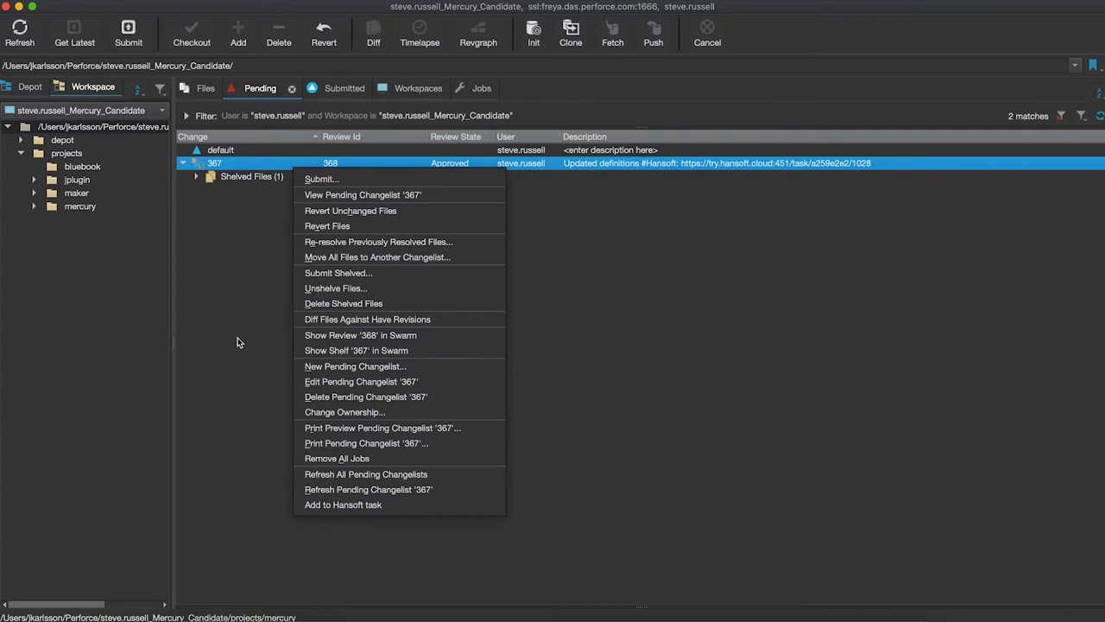
- Dismiss the changelist menu and switch to the list of 59 submitted changelists
{"action": "left_click", "coordinate": [239, 342]}
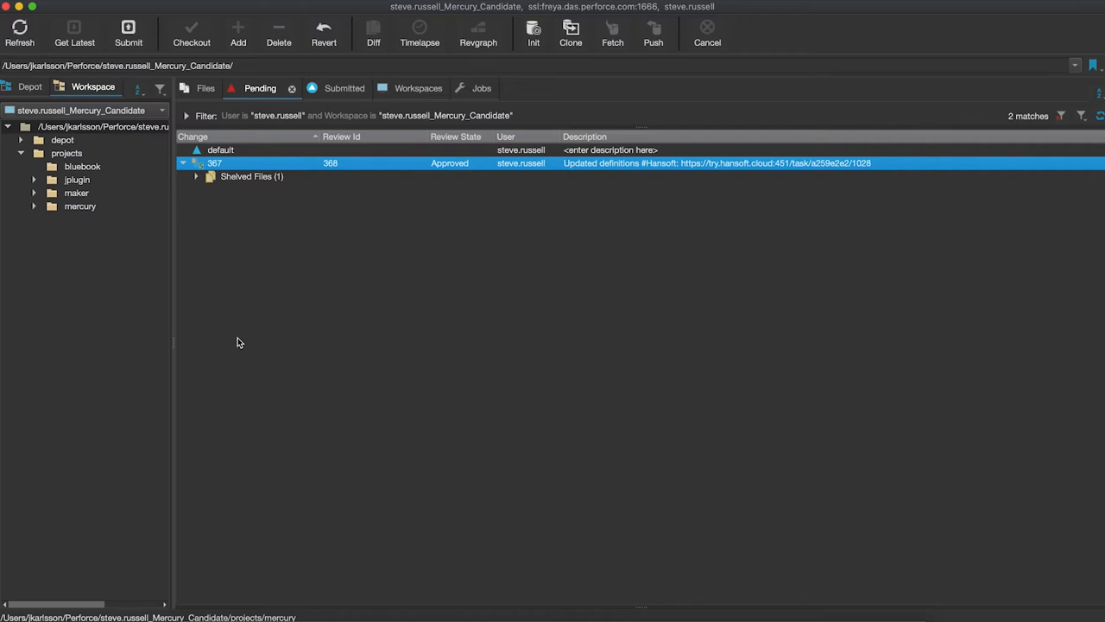
{"action": "mouse_move", "coordinate": [303, 269]}
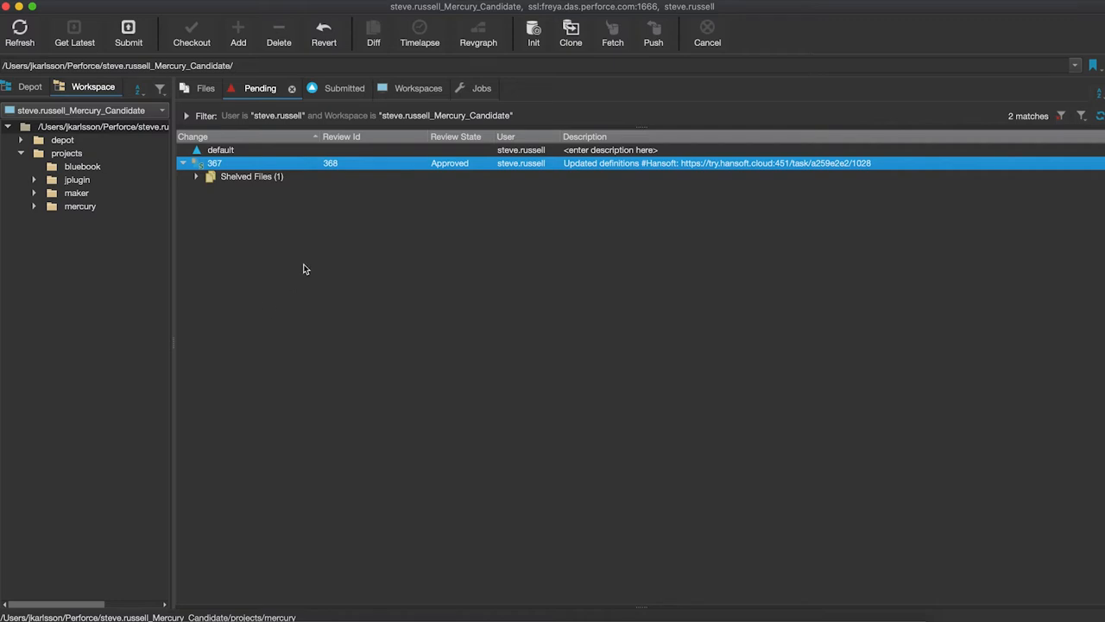
{"action": "mouse_move", "coordinate": [310, 240]}
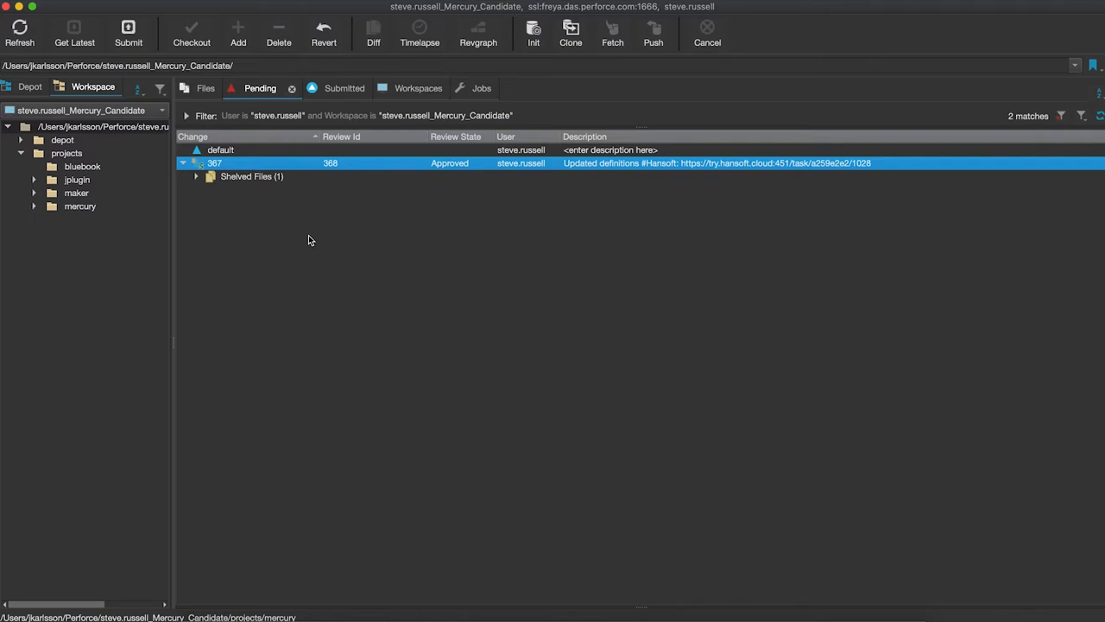
{"action": "mouse_move", "coordinate": [609, 191]}
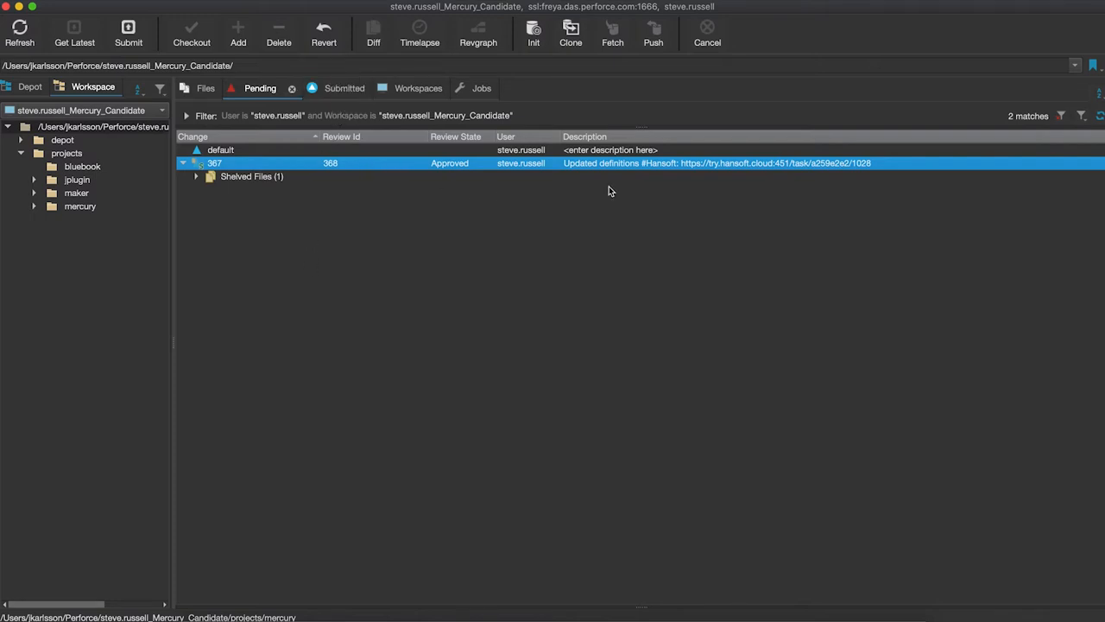
{"action": "mouse_move", "coordinate": [648, 169]}
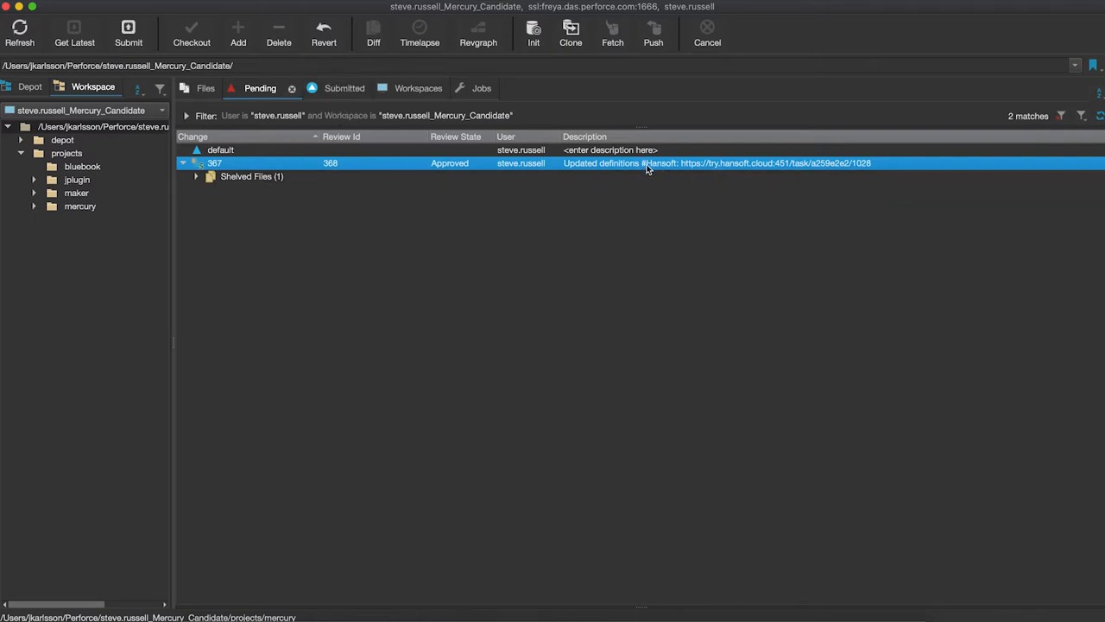
{"action": "mouse_move", "coordinate": [673, 169]}
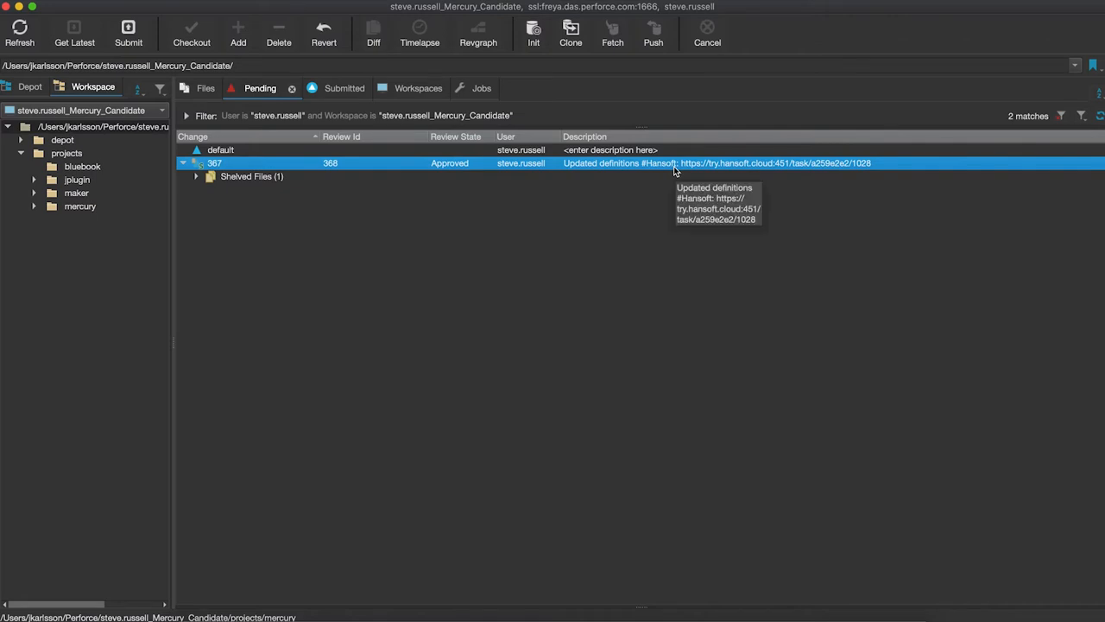
{"action": "mouse_move", "coordinate": [773, 175]}
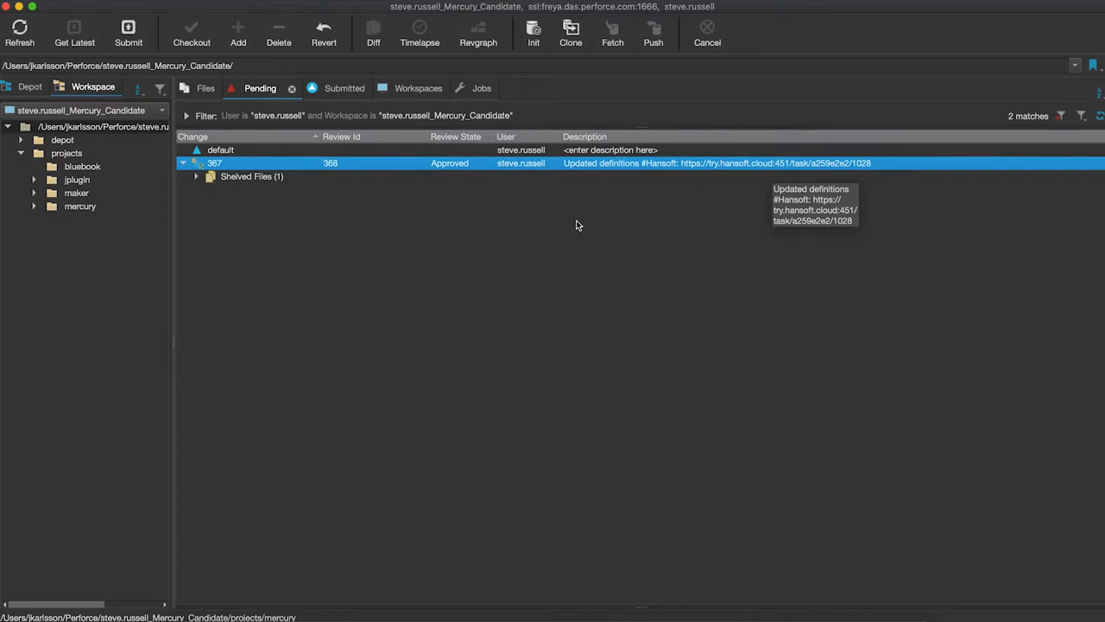
{"action": "left_click", "coordinate": [326, 87]}
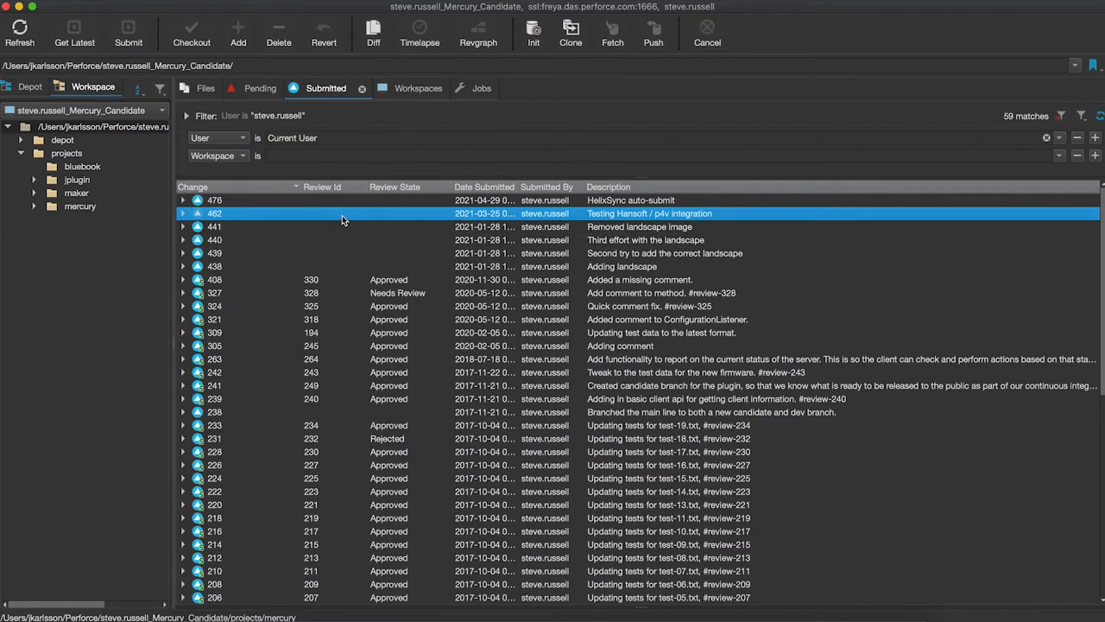
- Start adding changelist 462 to a Hansoft task and log back in as 'steve'
{"action": "right_click", "coordinate": [346, 213]}
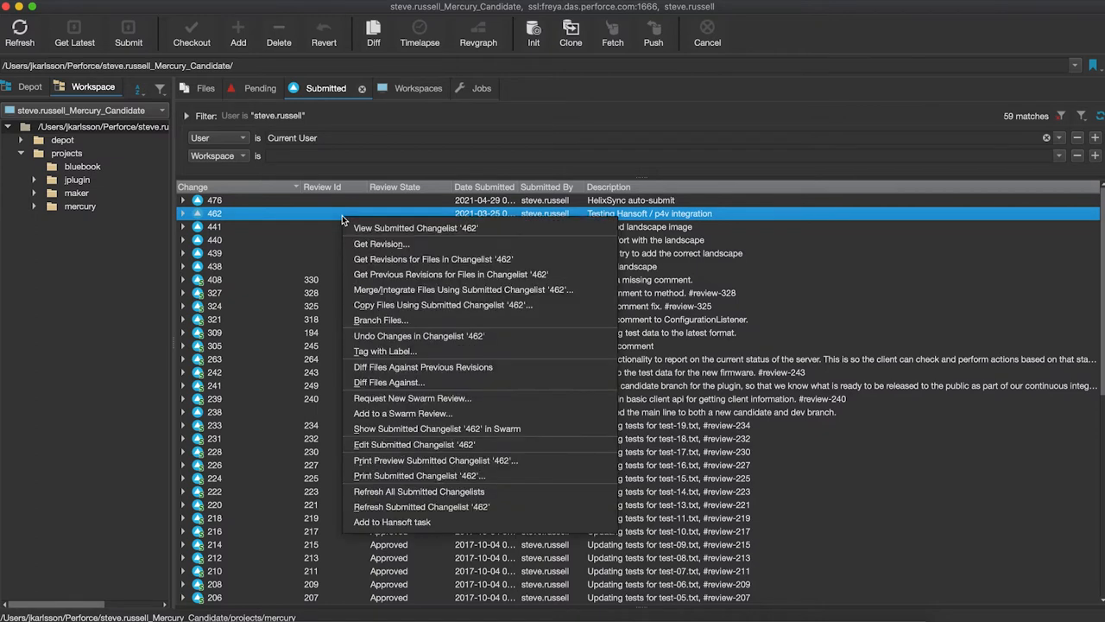
{"action": "left_click", "coordinate": [392, 521]}
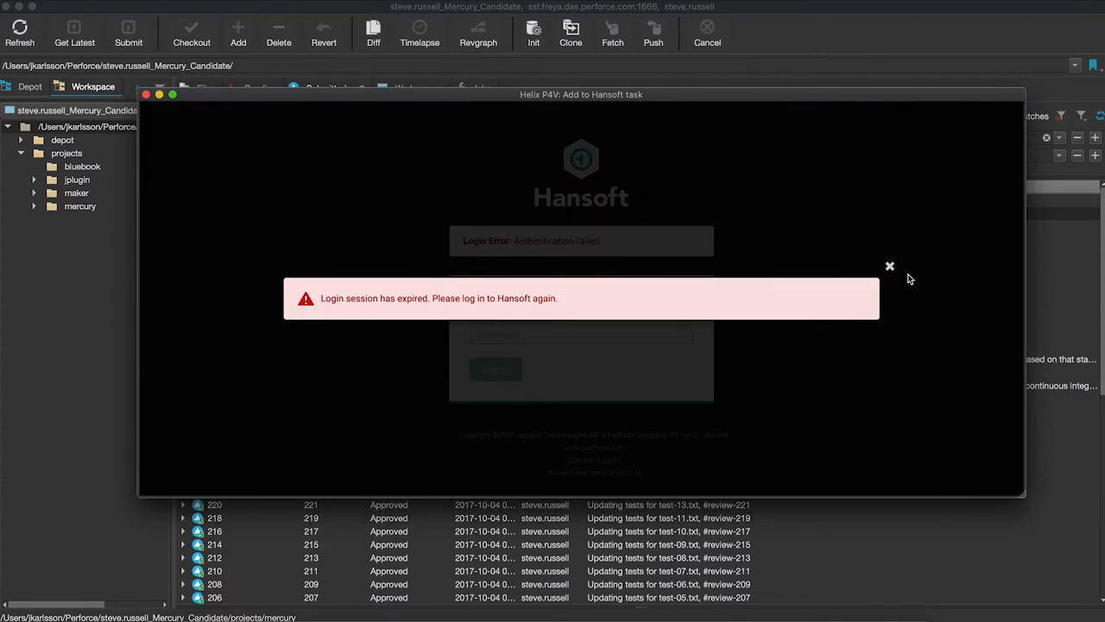
{"action": "left_click", "coordinate": [889, 265]}
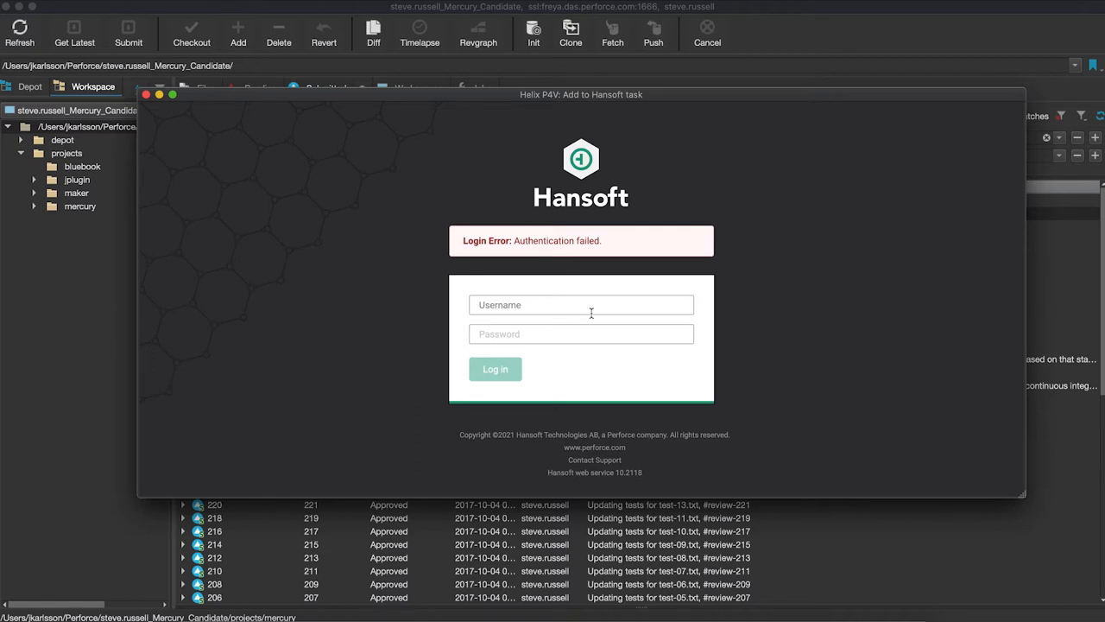
{"action": "type", "text": "s"}
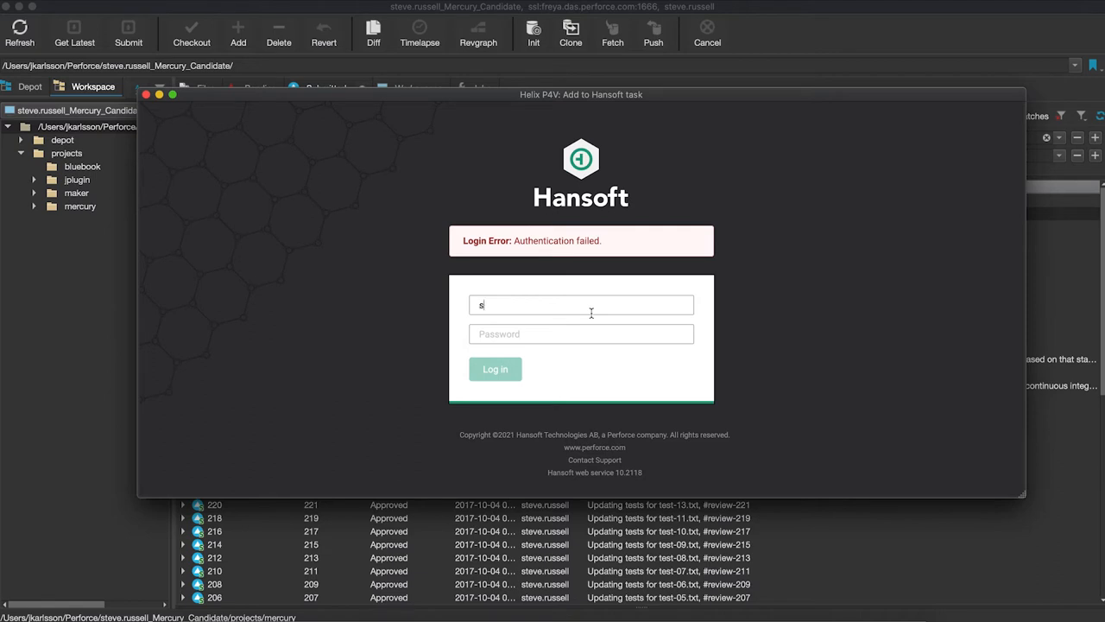
{"action": "type", "text": "teve"}
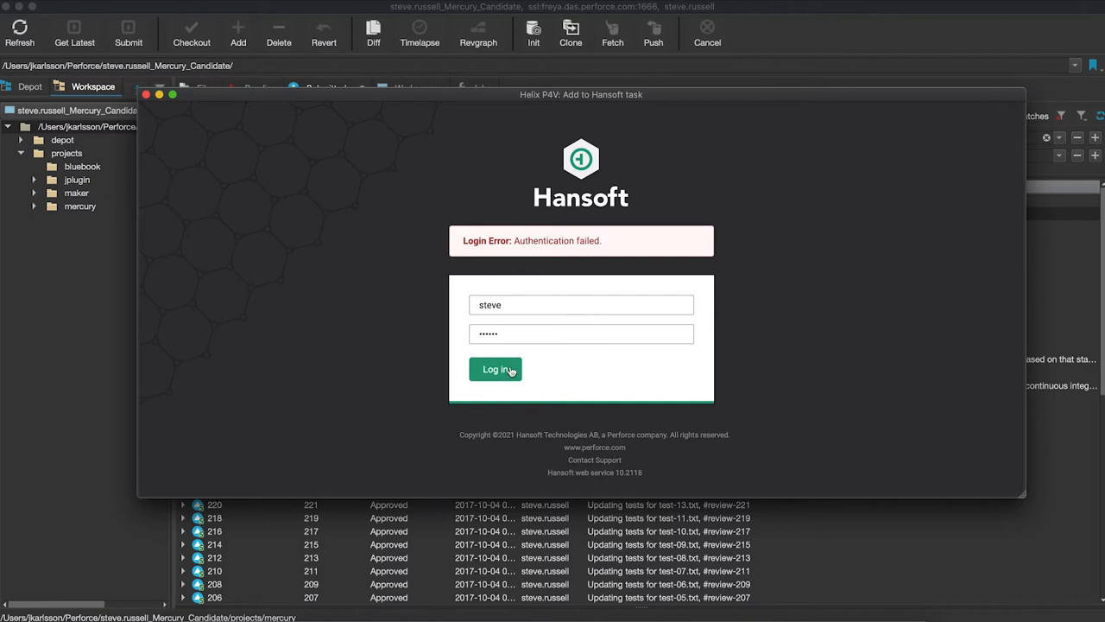
{"action": "left_click", "coordinate": [495, 368]}
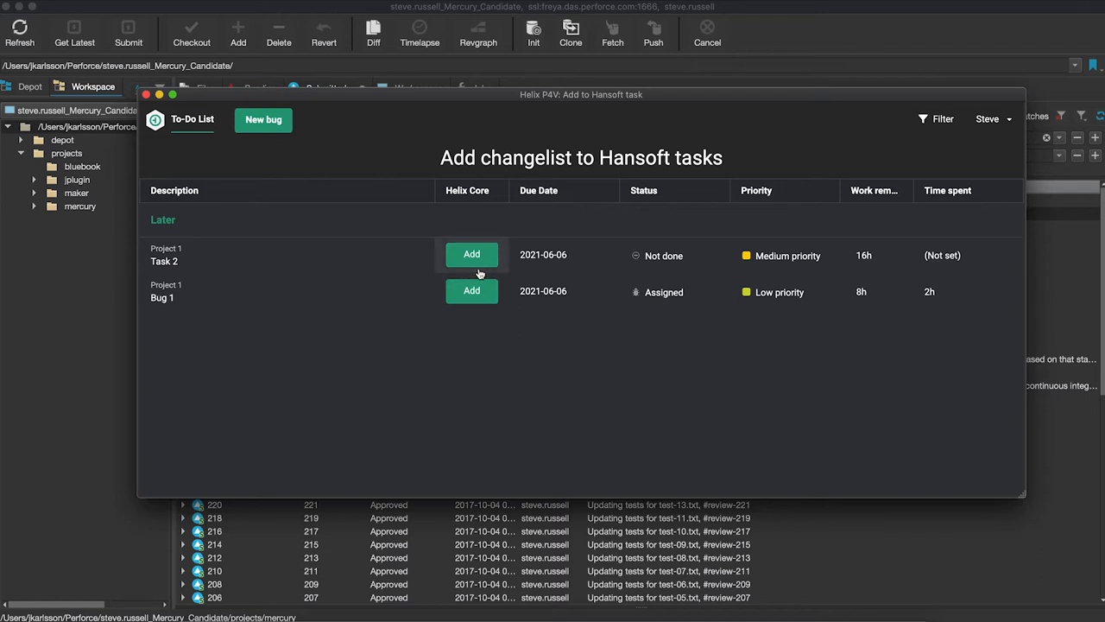
- Link changelist 462 to Task 2, set it In progress, and return to the to-do list
{"action": "left_click", "coordinate": [472, 254]}
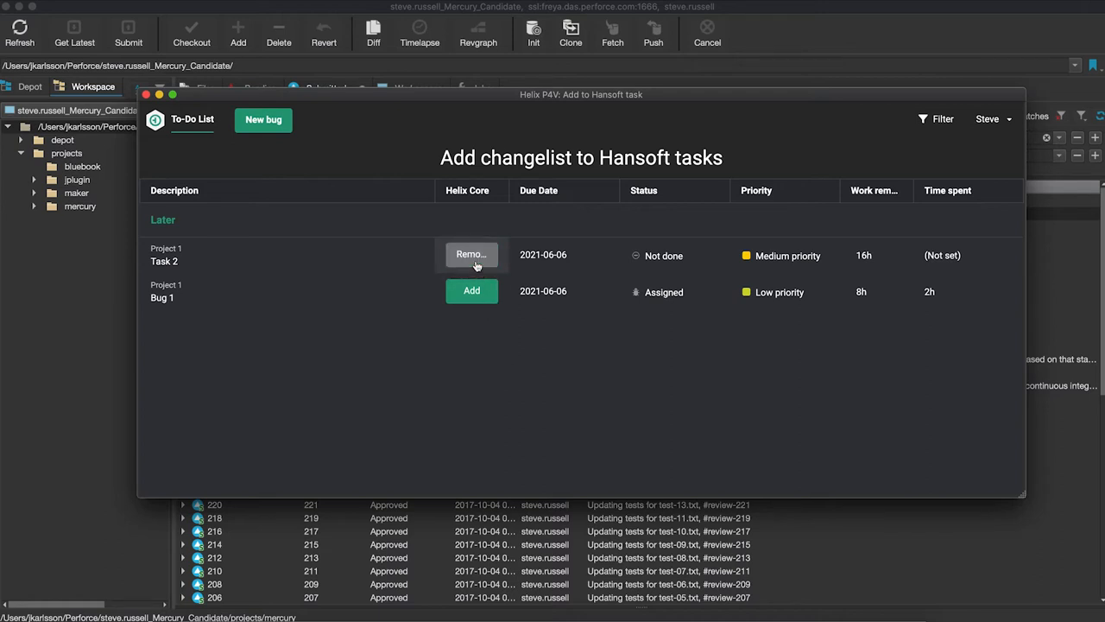
{"action": "mouse_move", "coordinate": [164, 261]}
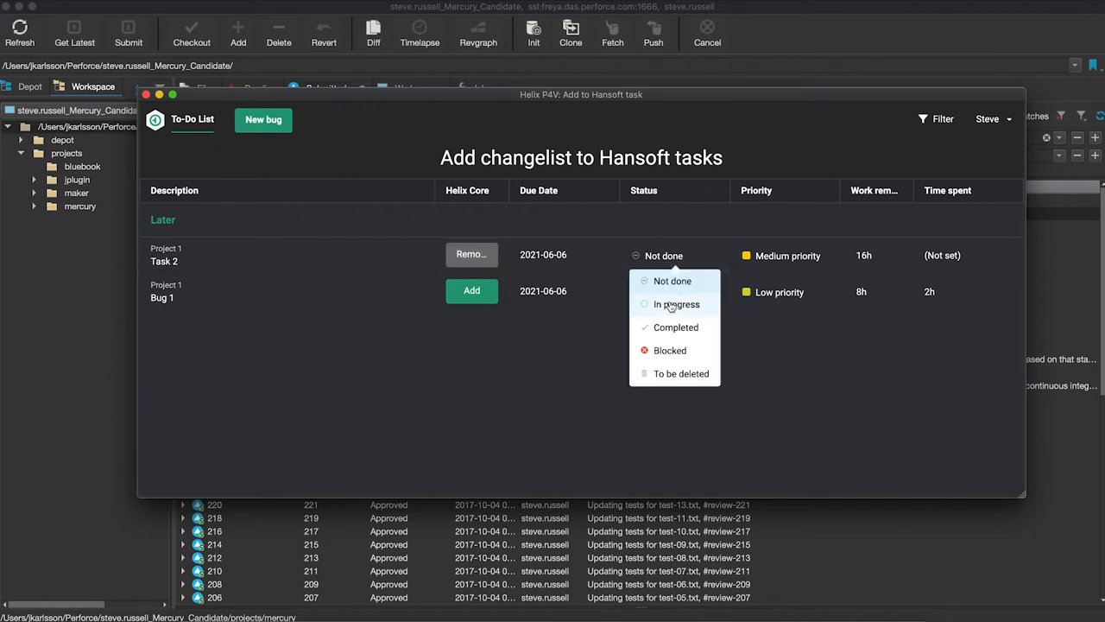
{"action": "left_click", "coordinate": [677, 304]}
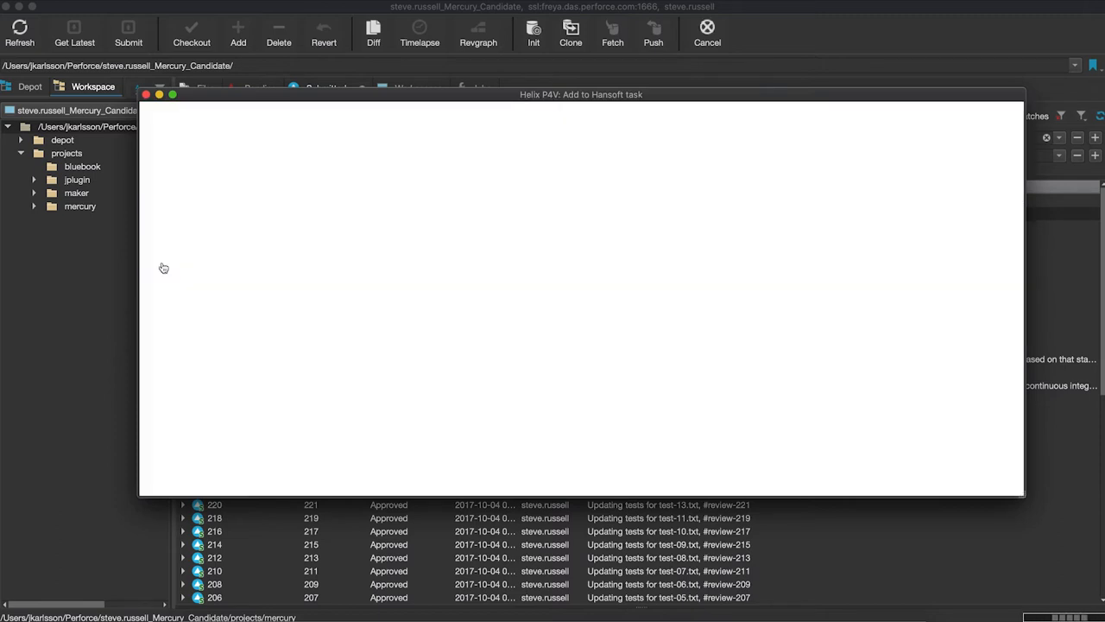
{"action": "mouse_move", "coordinate": [495, 280]}
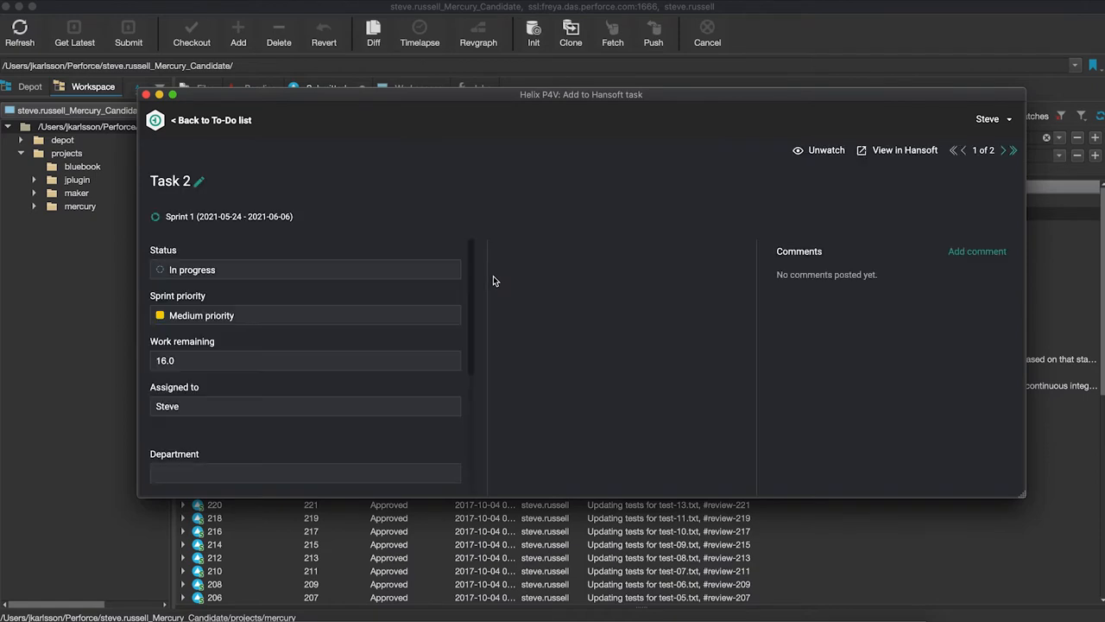
{"action": "scroll", "scroll_direction": "down", "scroll_amount": 3}
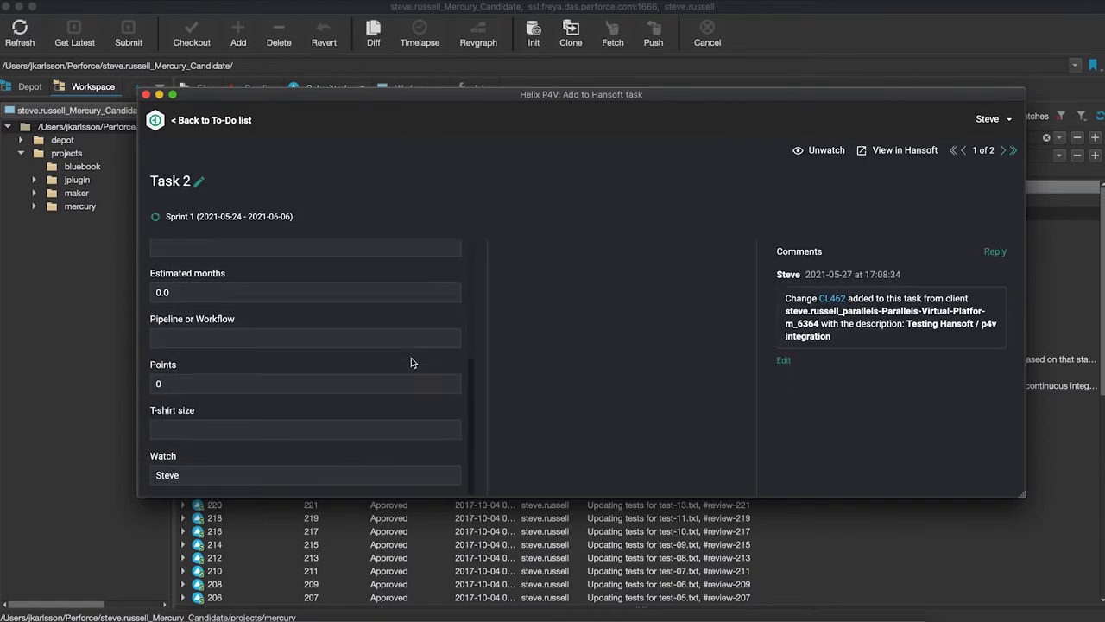
{"action": "scroll", "scroll_direction": "up", "scroll_amount": 3}
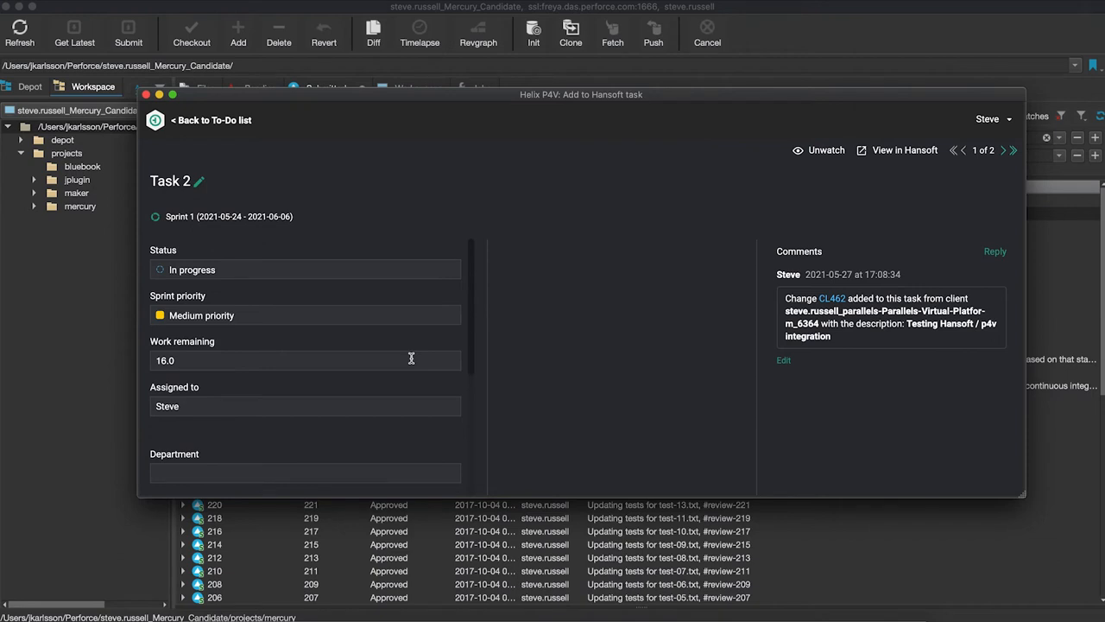
{"action": "left_click", "coordinate": [211, 120]}
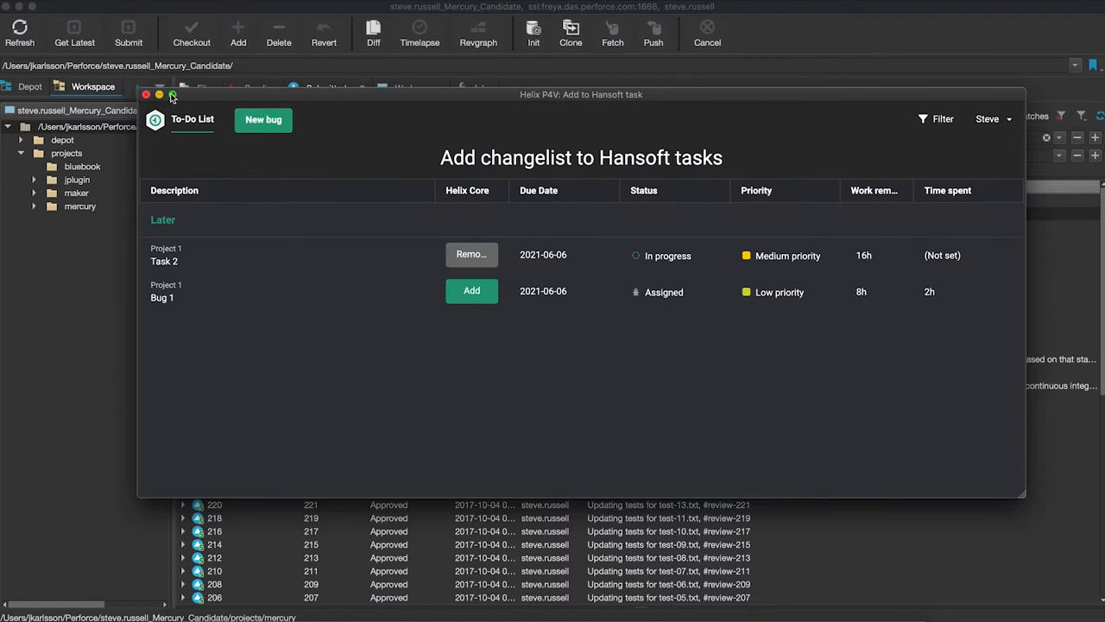
- Close the Add to Hansoft task window, returning to submitted changelist 462
{"action": "left_click", "coordinate": [147, 94]}
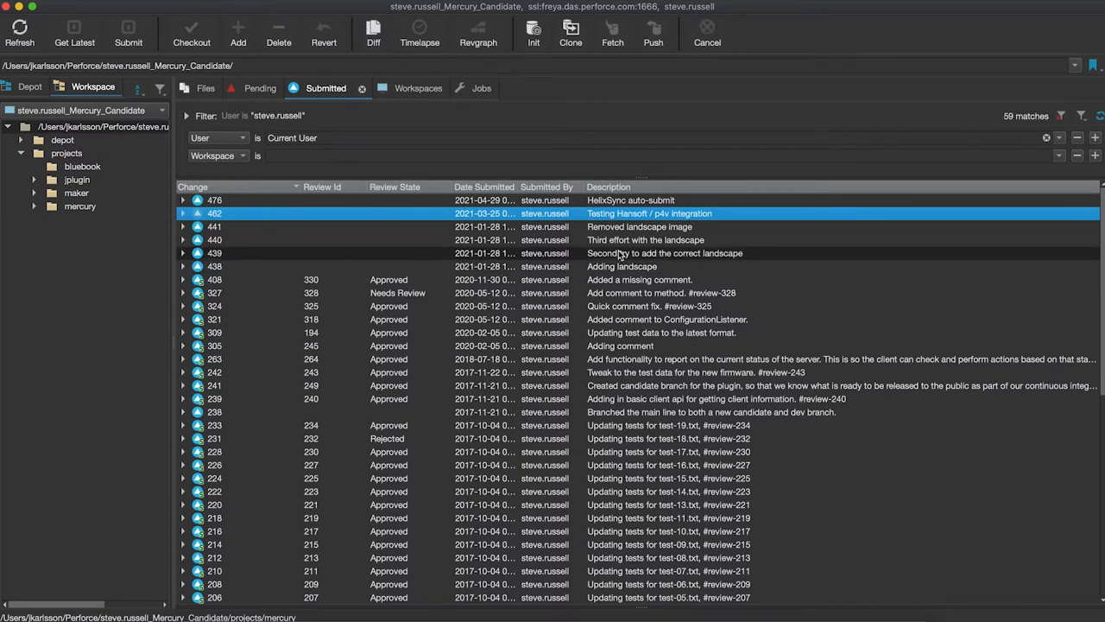
{"action": "mouse_move", "coordinate": [719, 216]}
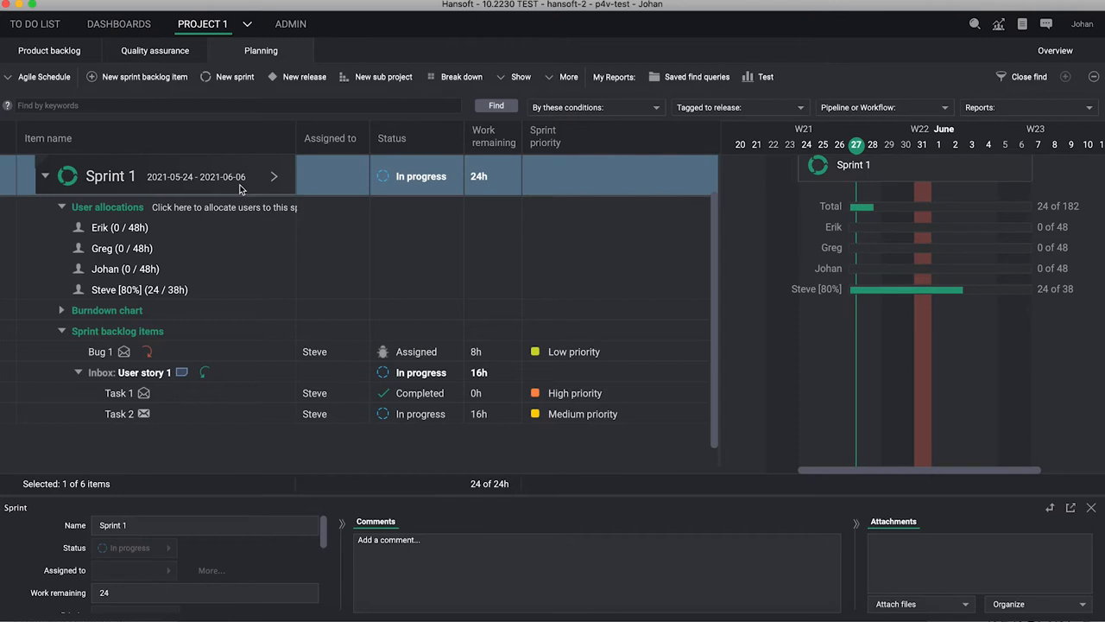
{"action": "mouse_move", "coordinate": [125, 238]}
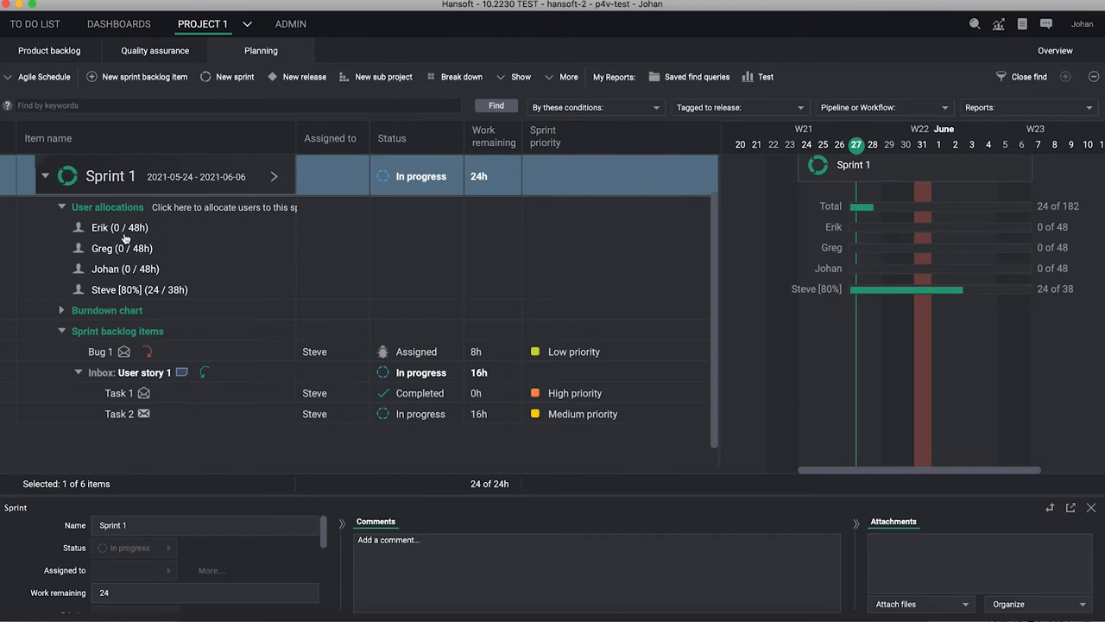
{"action": "mouse_move", "coordinate": [111, 289]}
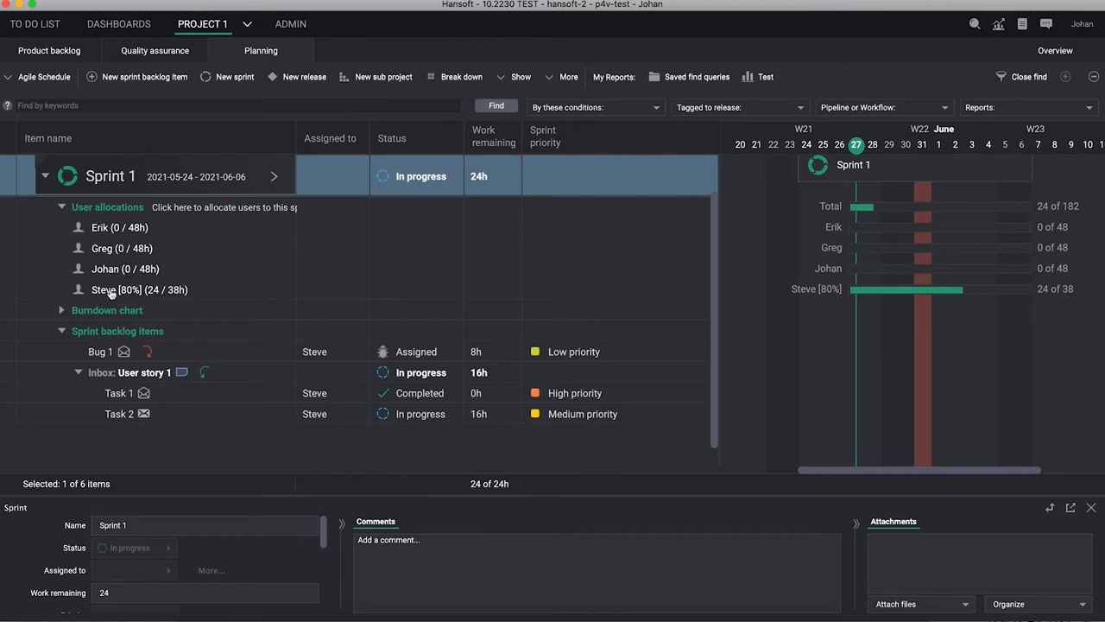
{"action": "mouse_move", "coordinate": [129, 423]}
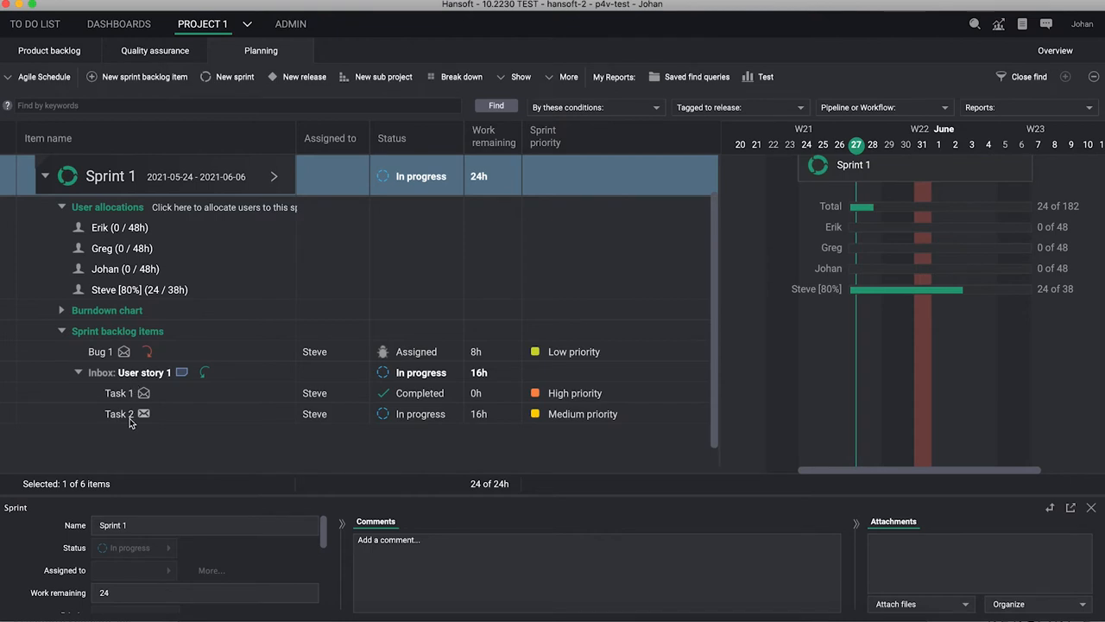
{"action": "mouse_move", "coordinate": [882, 323]}
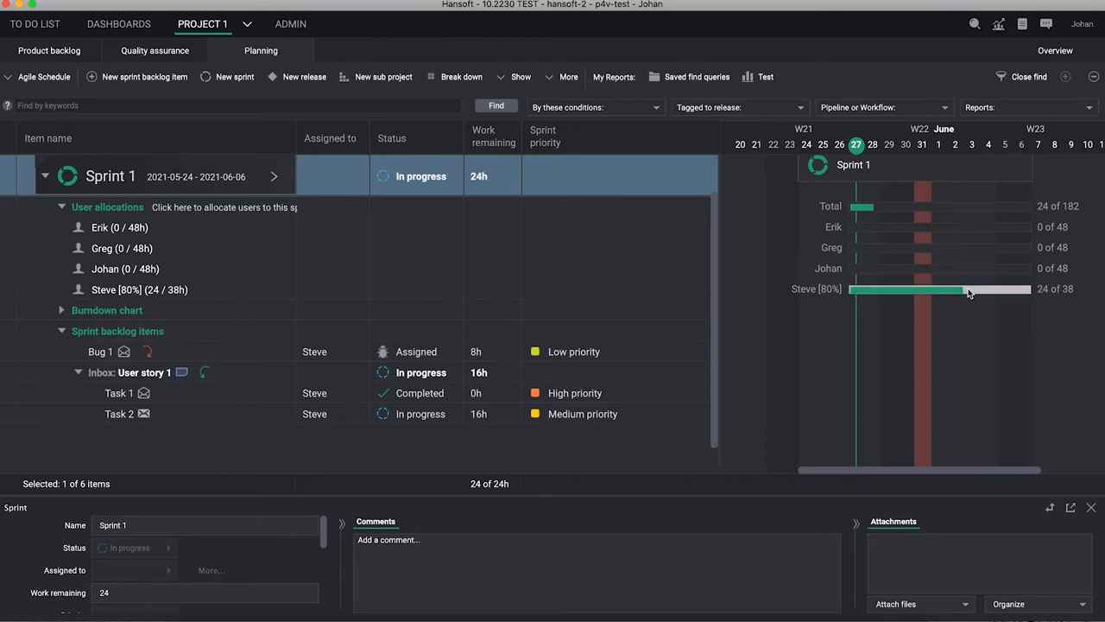
{"action": "mouse_move", "coordinate": [215, 420]}
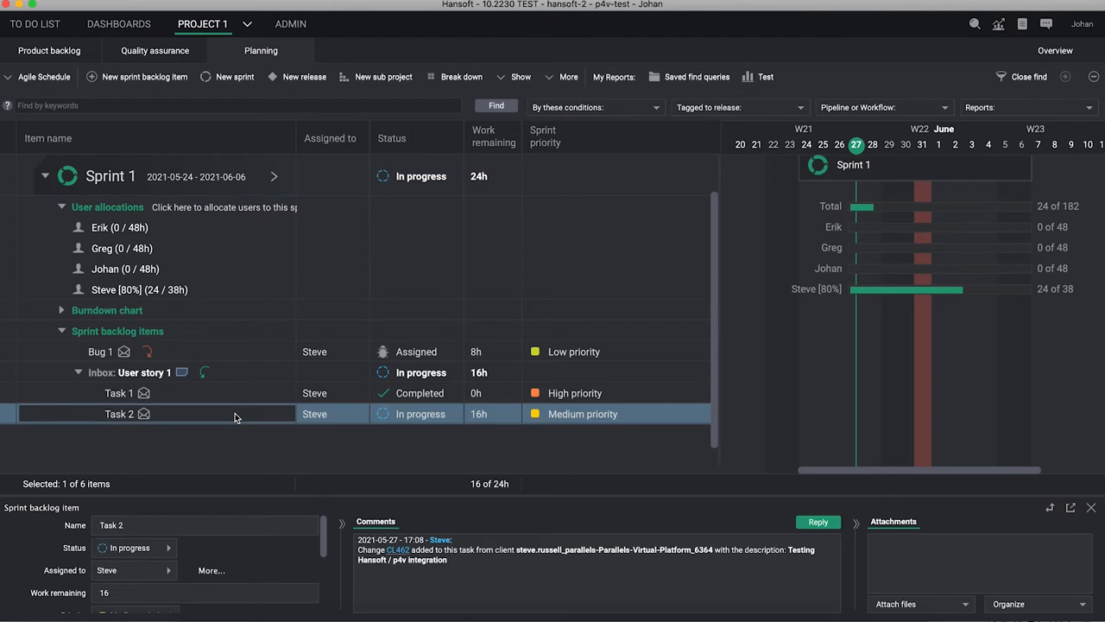
{"action": "mouse_move", "coordinate": [371, 424]}
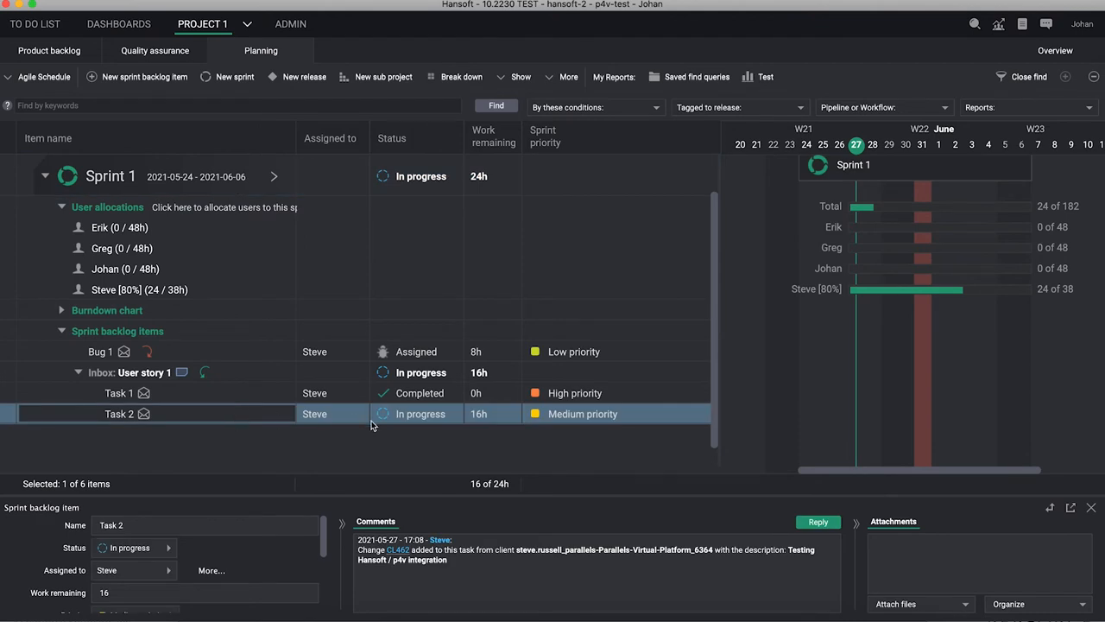
{"action": "mouse_move", "coordinate": [436, 410]}
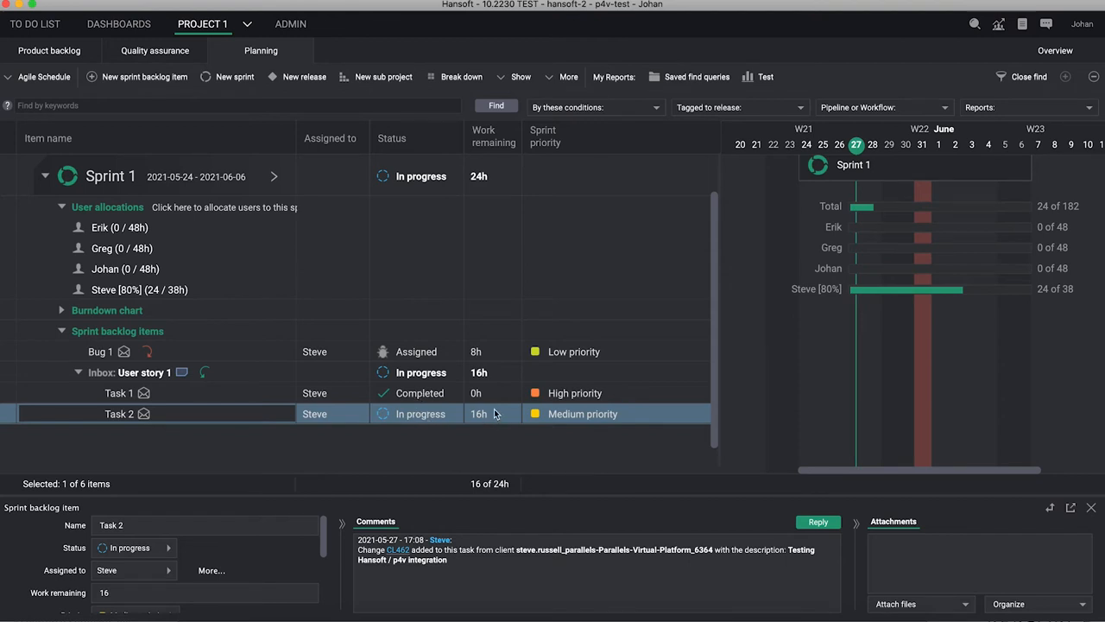
{"action": "mouse_move", "coordinate": [397, 560]}
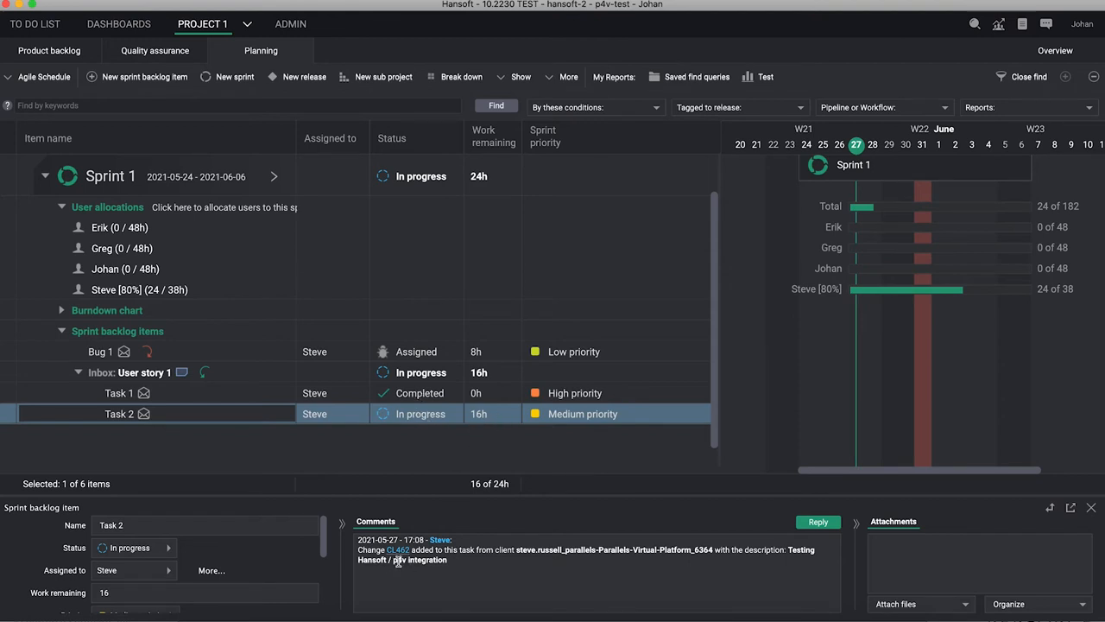
{"action": "mouse_move", "coordinate": [398, 550]}
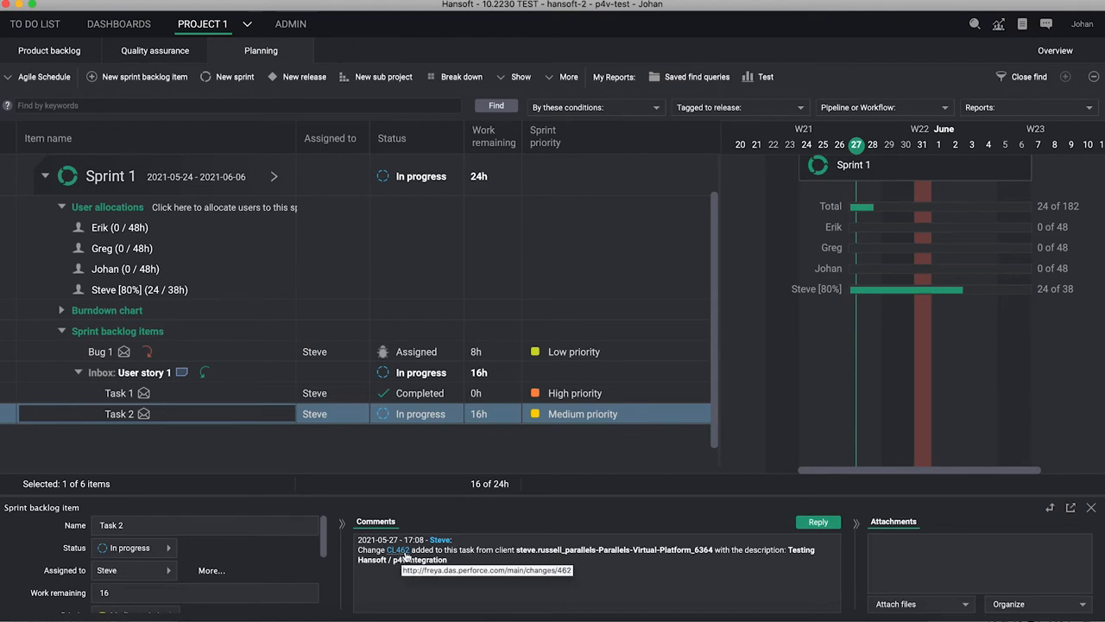
{"action": "mouse_move", "coordinate": [519, 550]}
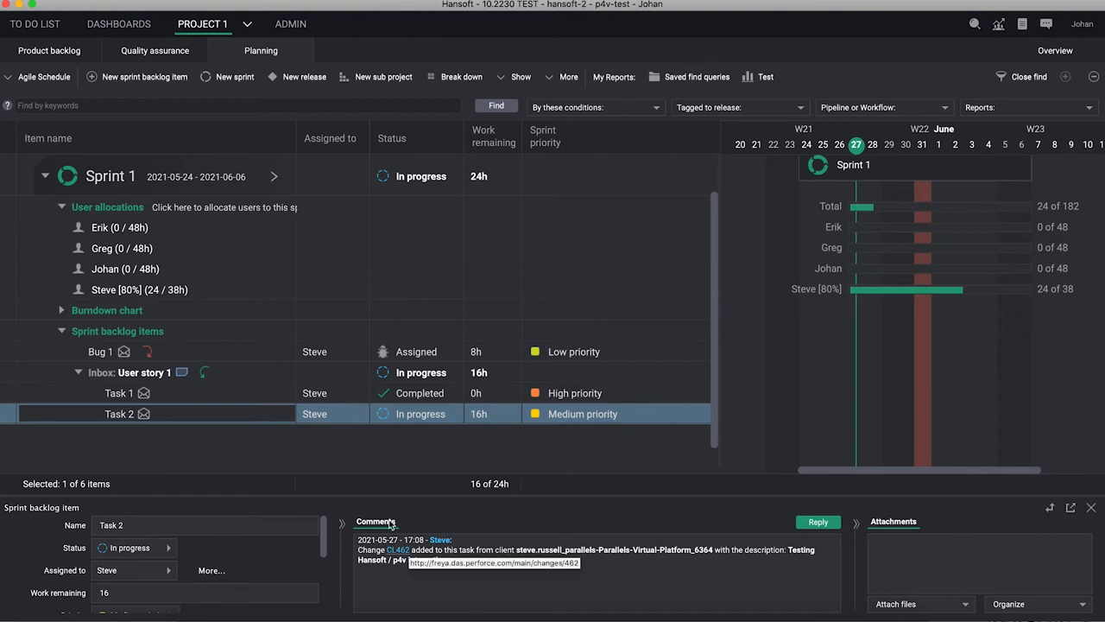
{"action": "mouse_move", "coordinate": [262, 429]}
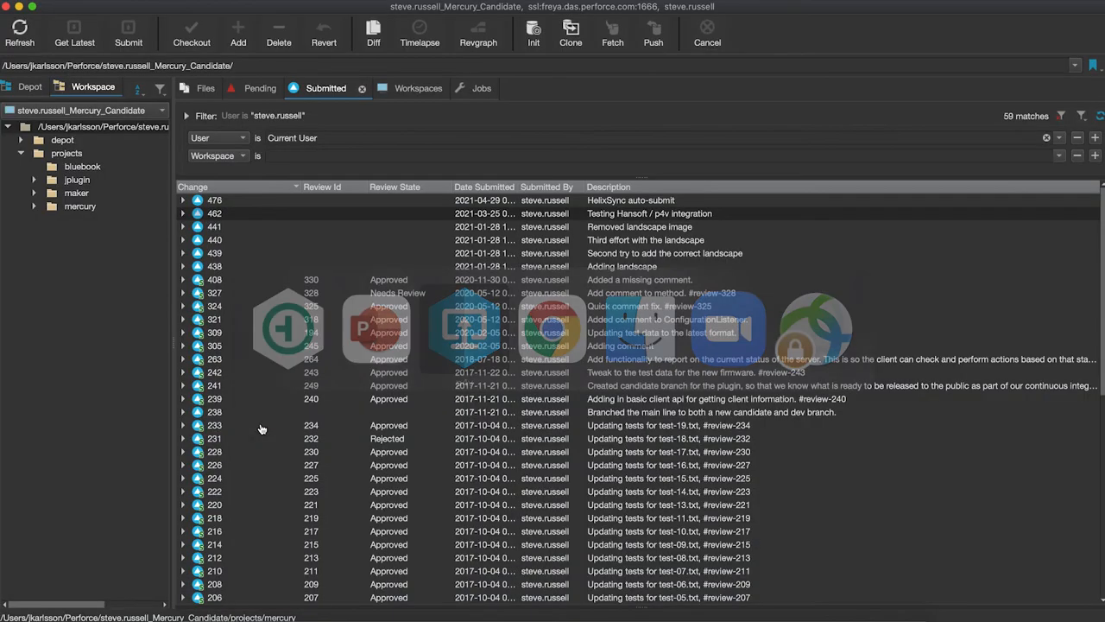
- Bring up the context menu for another submitted changelist
{"action": "right_click", "coordinate": [214, 213]}
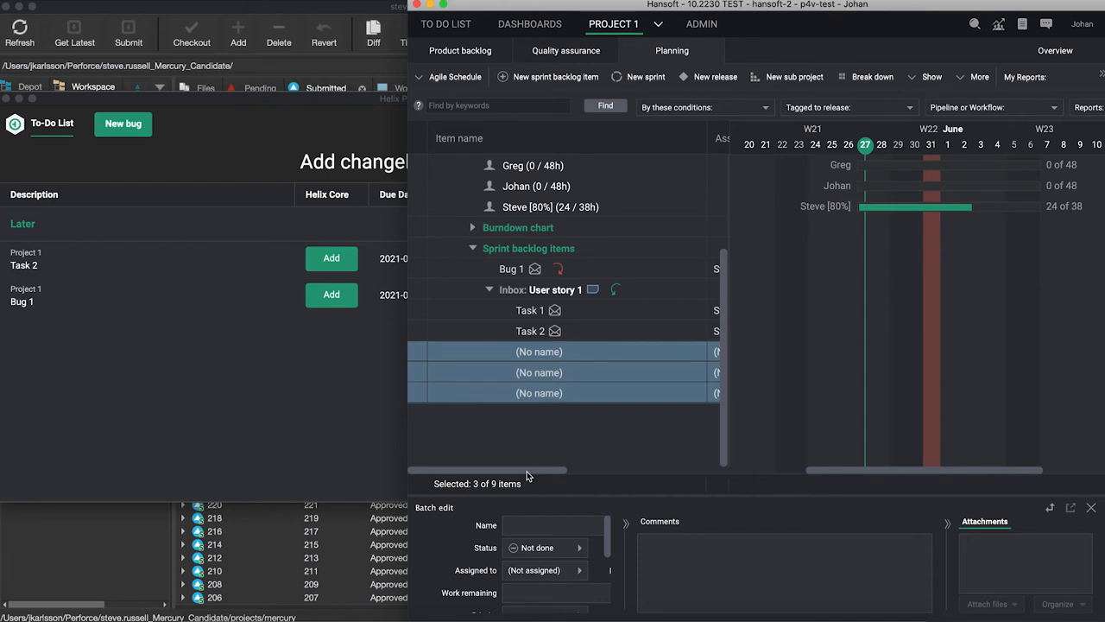
- Search 'More wor' and link changelist 441 to the More work tasks
{"action": "type", "text": "More wor"}
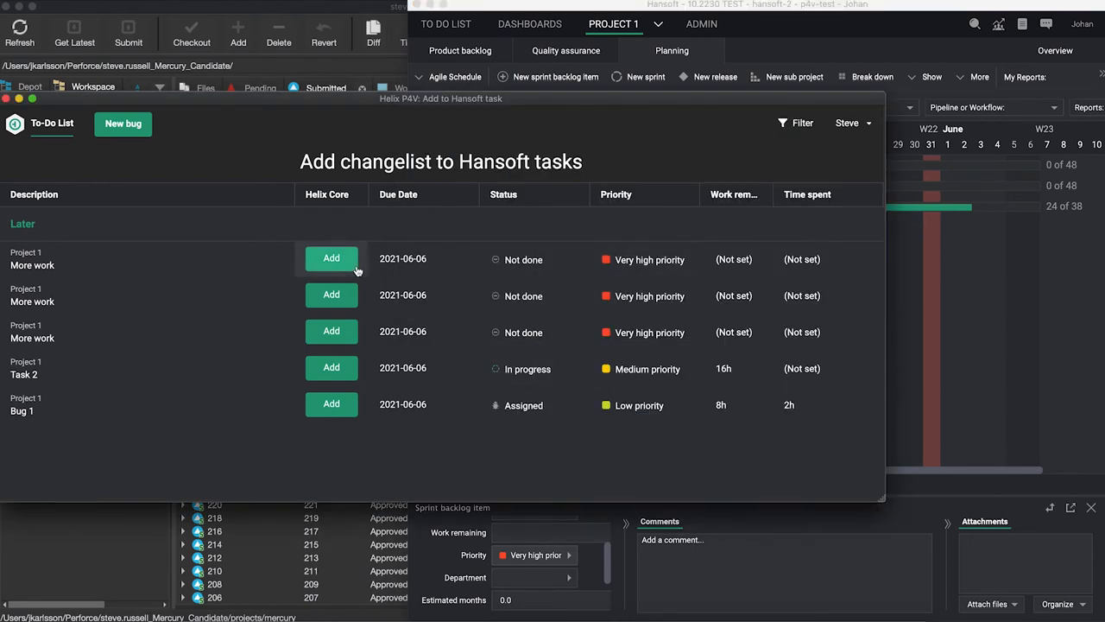
{"action": "mouse_move", "coordinate": [333, 282]}
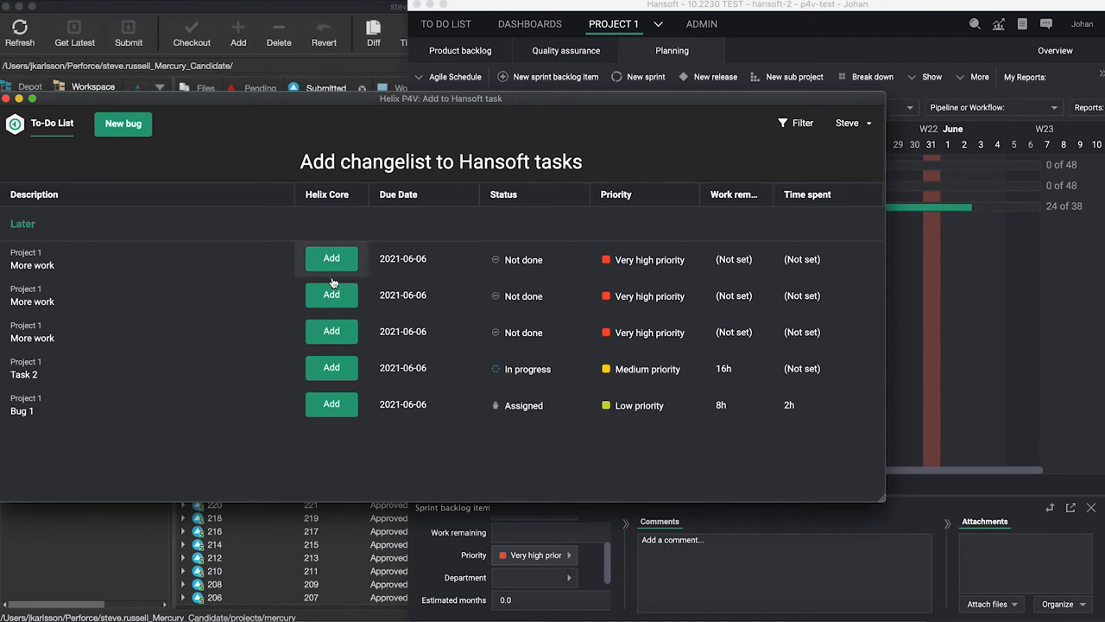
{"action": "mouse_move", "coordinate": [330, 294]}
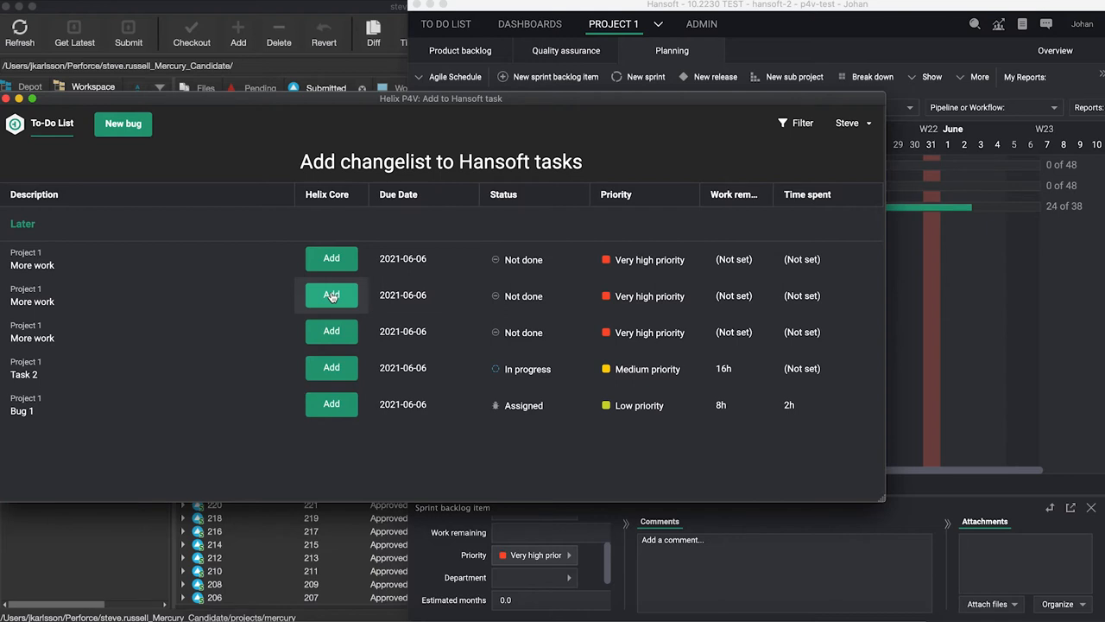
{"action": "left_click", "coordinate": [331, 294]}
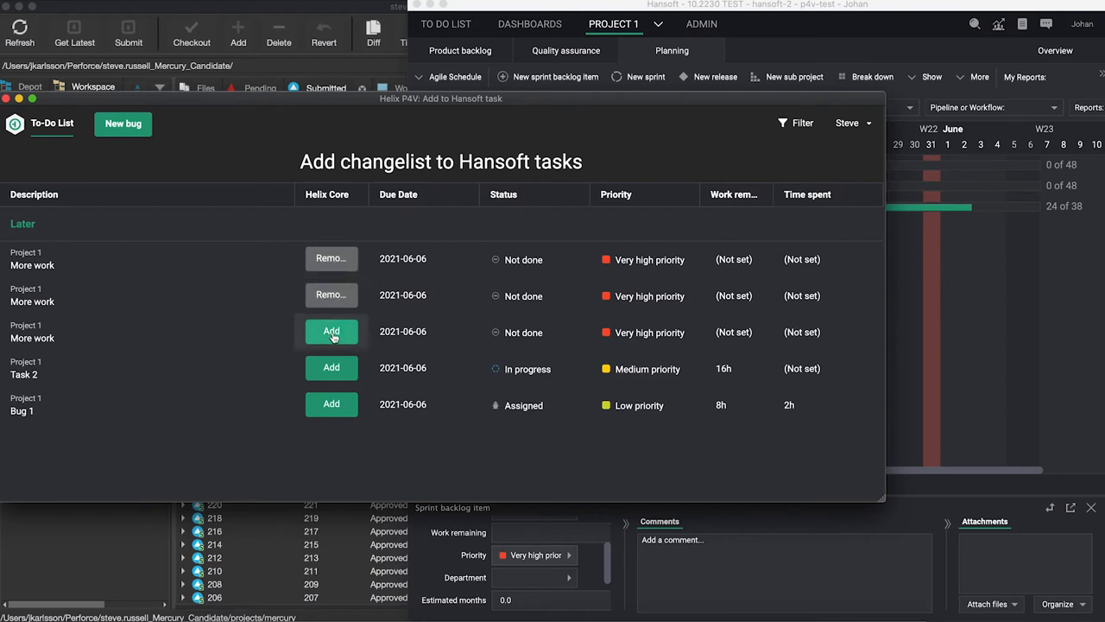
{"action": "left_click", "coordinate": [331, 331]}
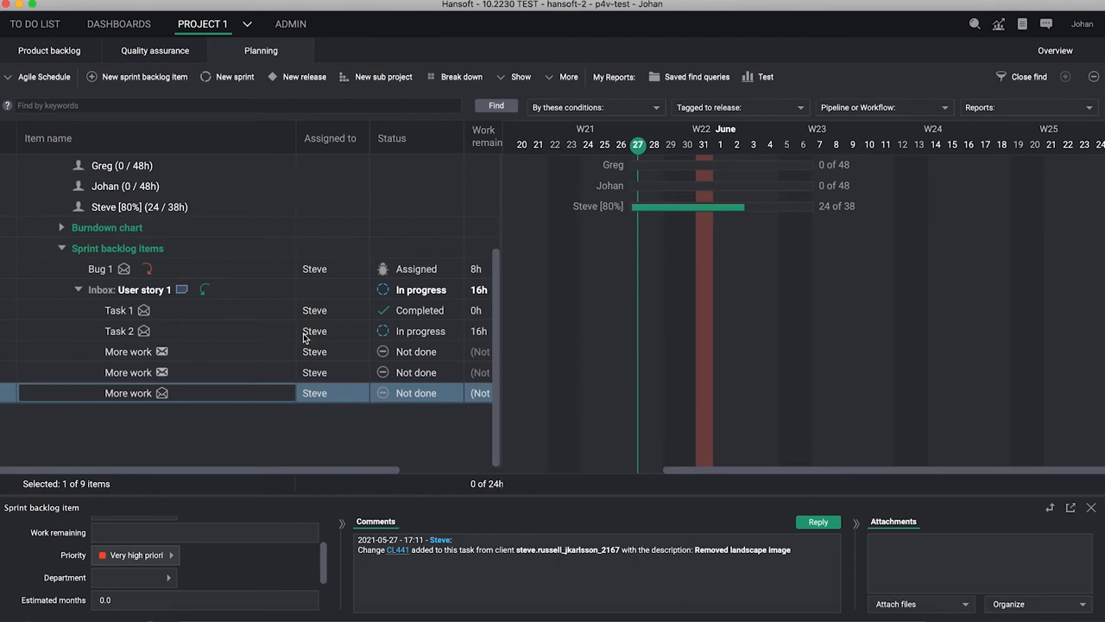
{"action": "mouse_move", "coordinate": [273, 455]}
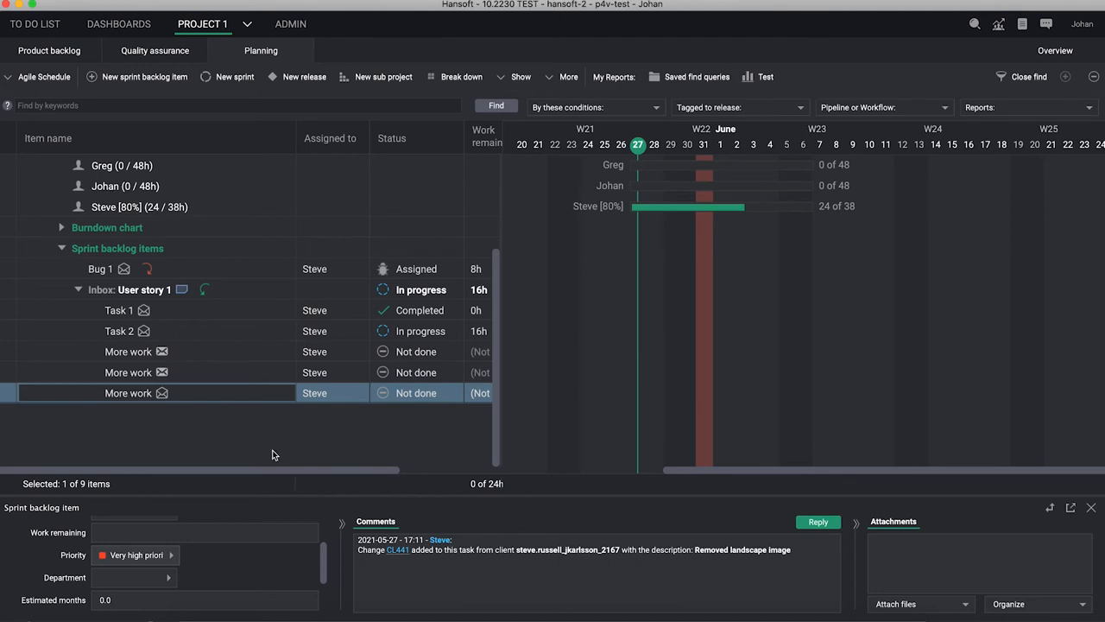
- View a More work task's details, then Task 1 with its CL367 comment
{"action": "left_click", "coordinate": [128, 352]}
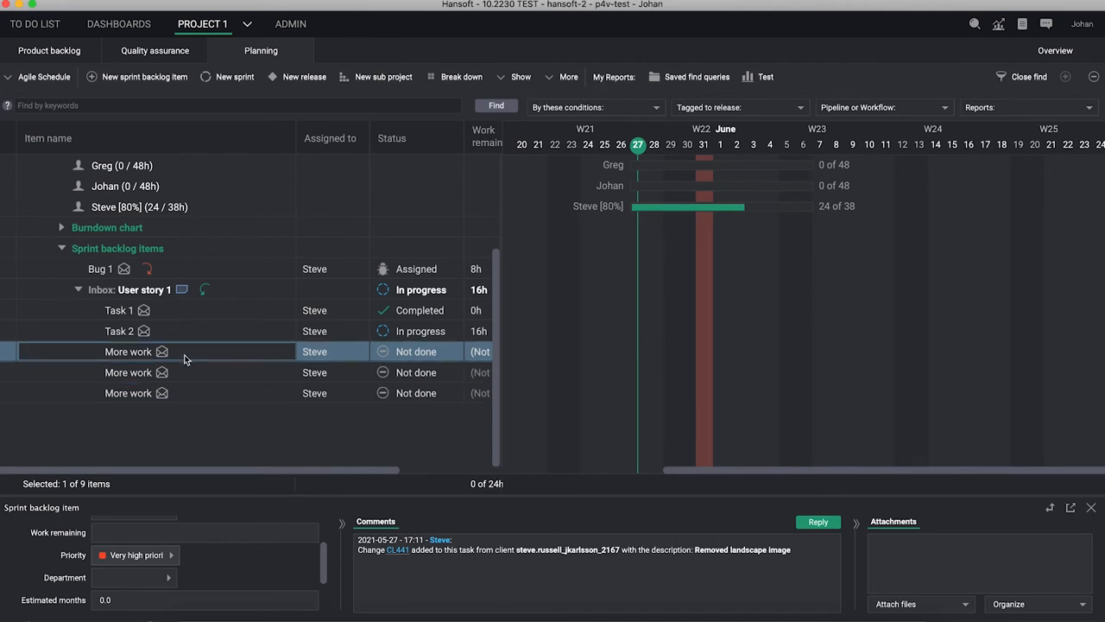
{"action": "mouse_move", "coordinate": [265, 351]}
{"action": "type", "text": "Comments:CL441"}
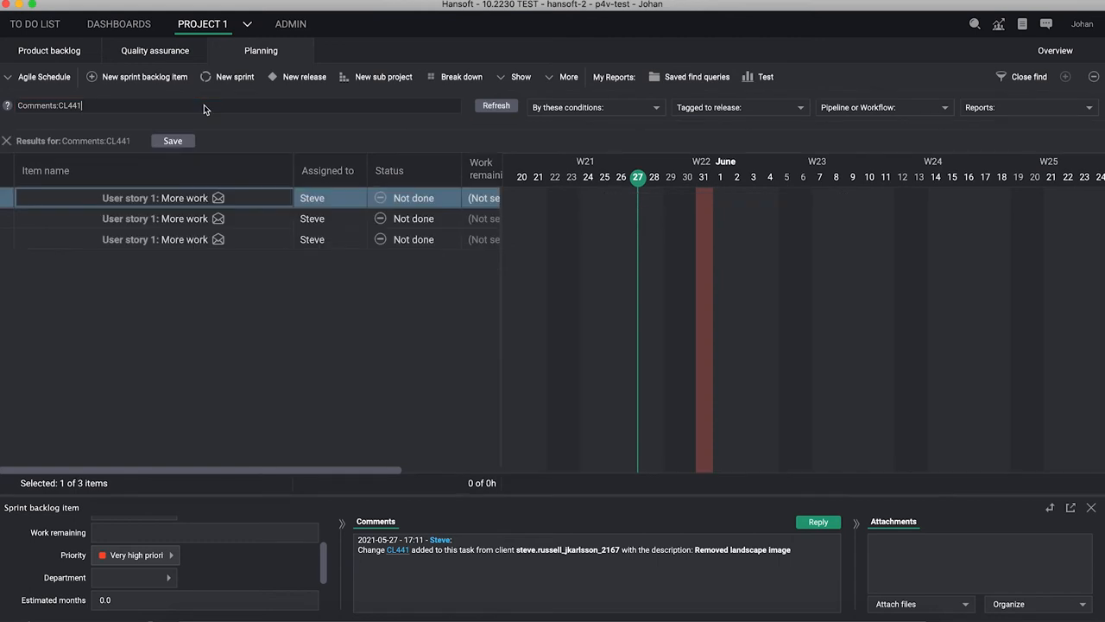
{"action": "mouse_move", "coordinate": [213, 217]}
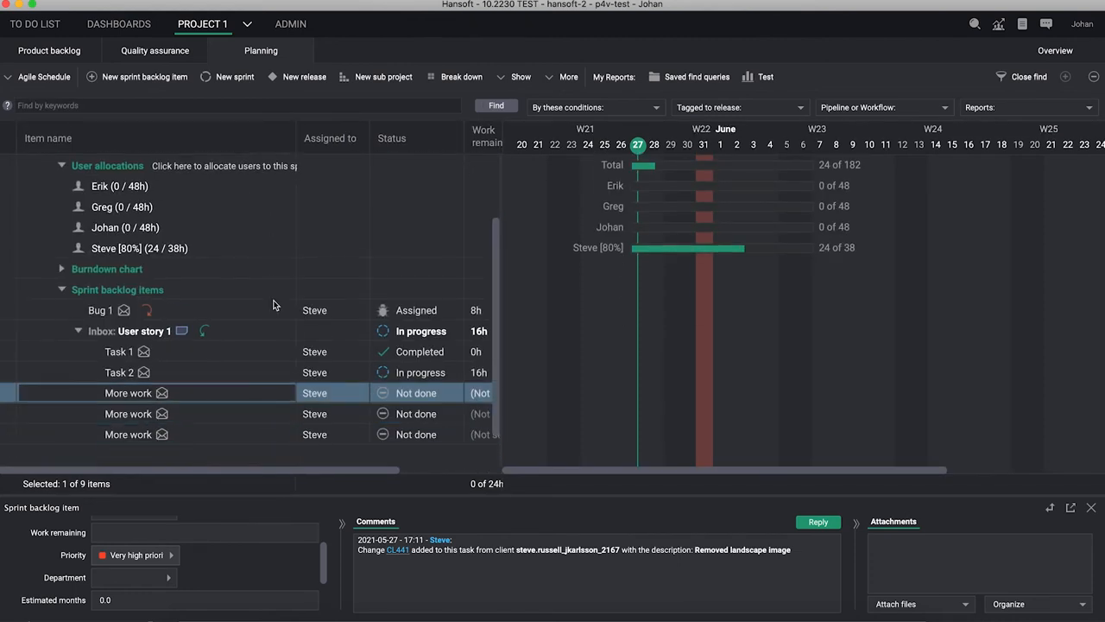
{"action": "mouse_move", "coordinate": [313, 361]}
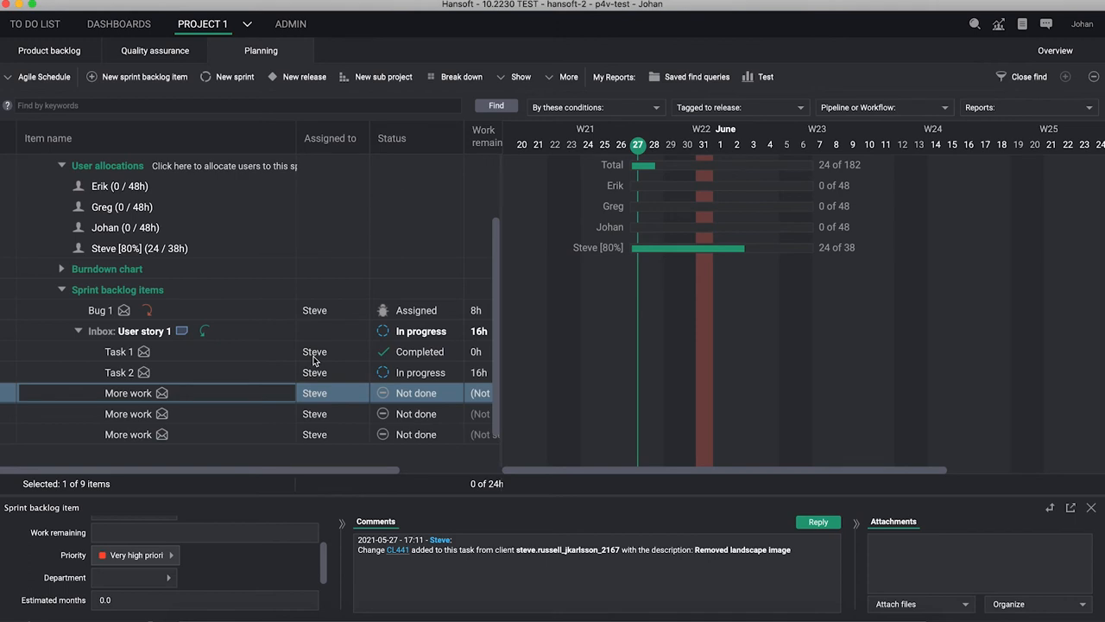
{"action": "mouse_move", "coordinate": [211, 360]}
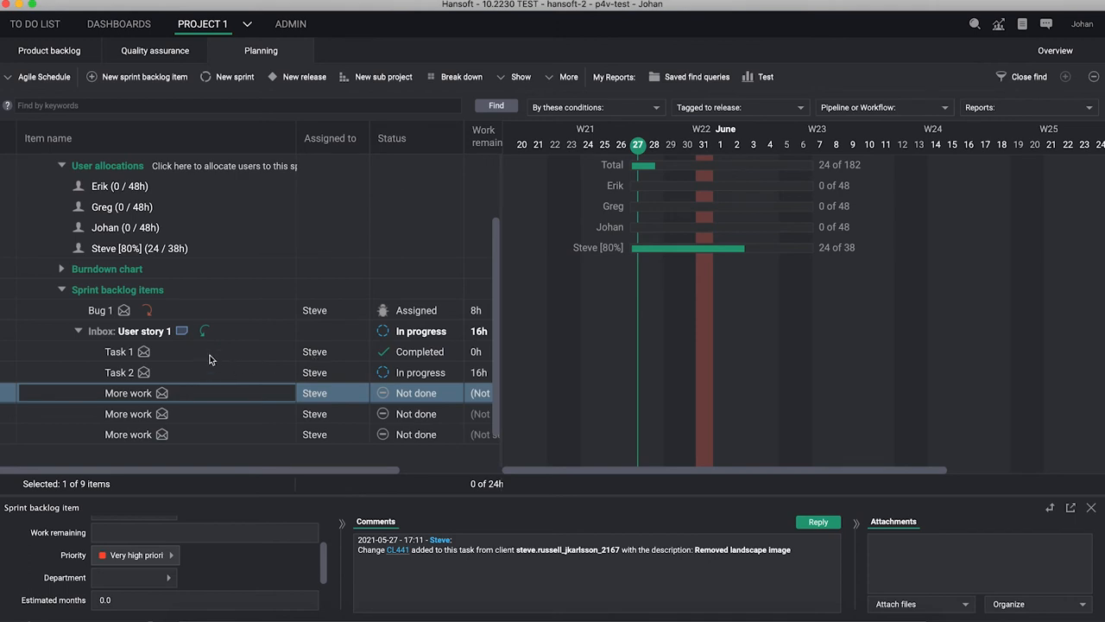
{"action": "left_click", "coordinate": [118, 352]}
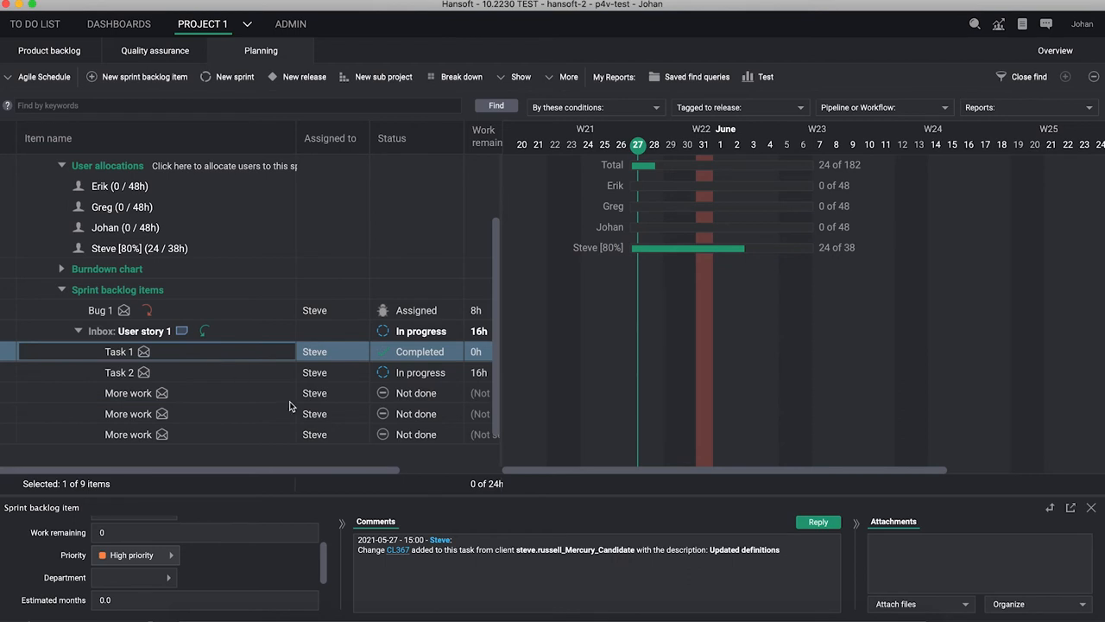
{"action": "mouse_move", "coordinate": [398, 550]}
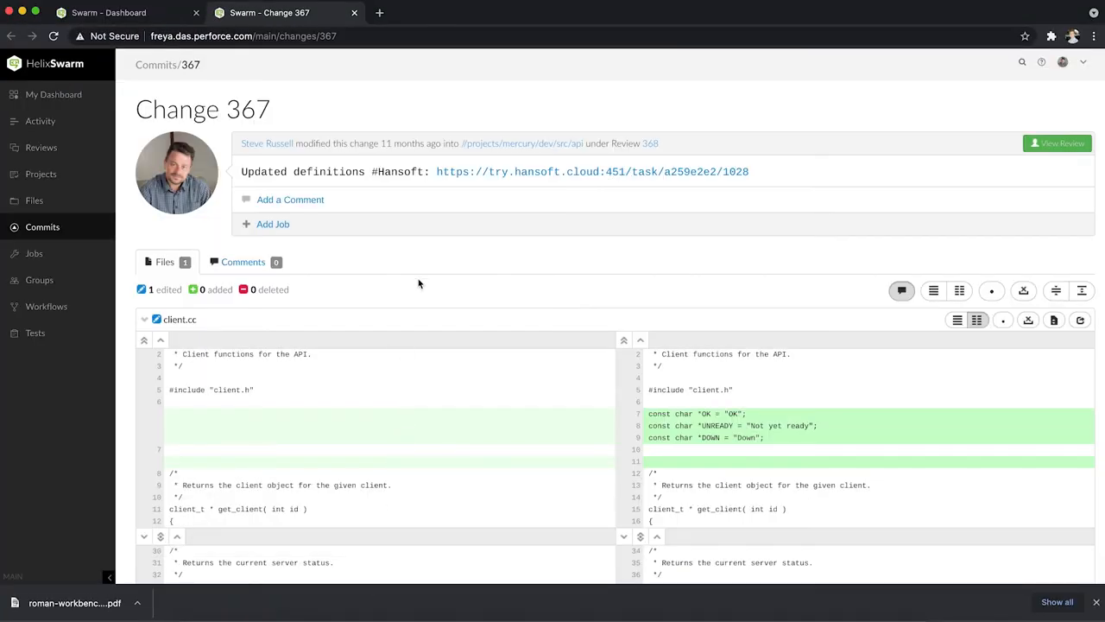
{"action": "mouse_move", "coordinate": [391, 230]}
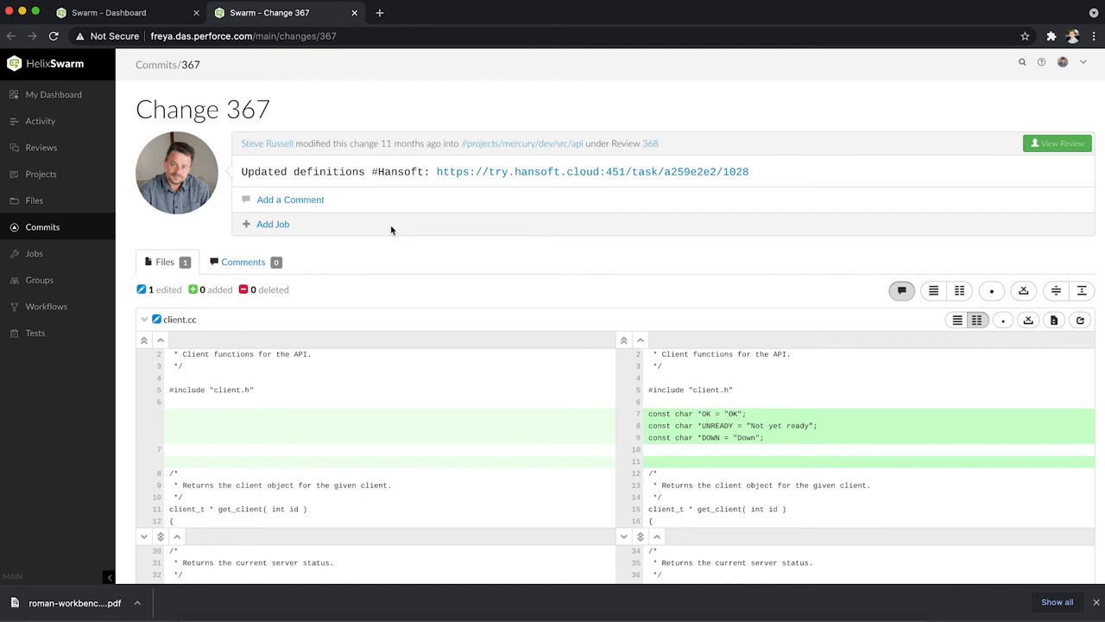
- Scroll through the Change 367 diff in Swarm and follow its Hansoft task link
{"action": "scroll", "scroll_direction": "down", "scroll_amount": 3}
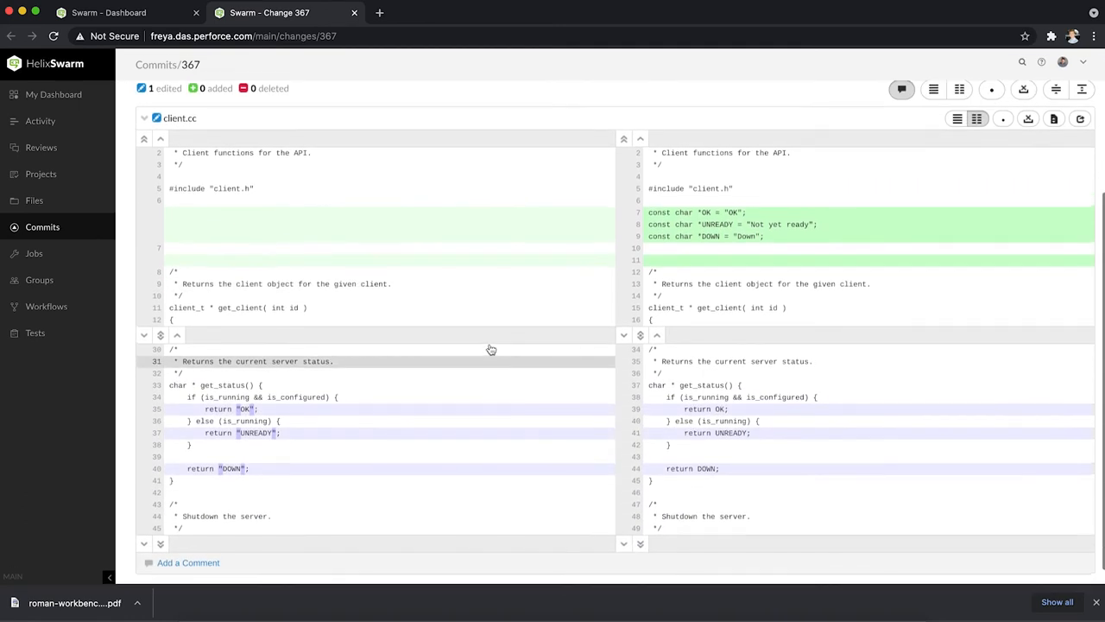
{"action": "scroll", "scroll_direction": "up", "scroll_amount": 3}
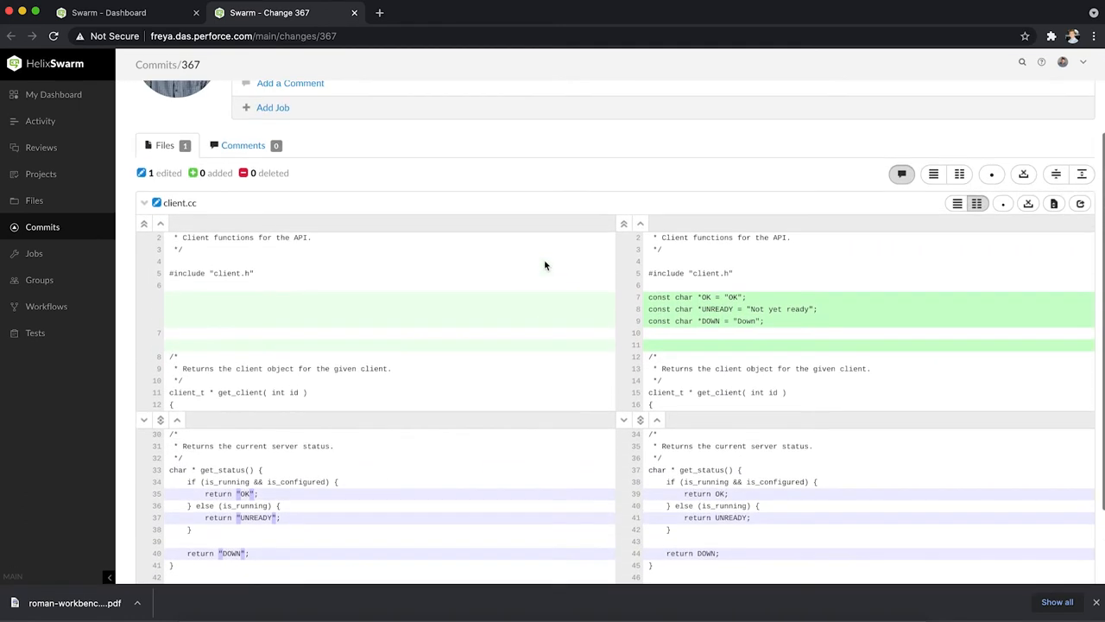
{"action": "scroll", "scroll_direction": "up", "scroll_amount": 3}
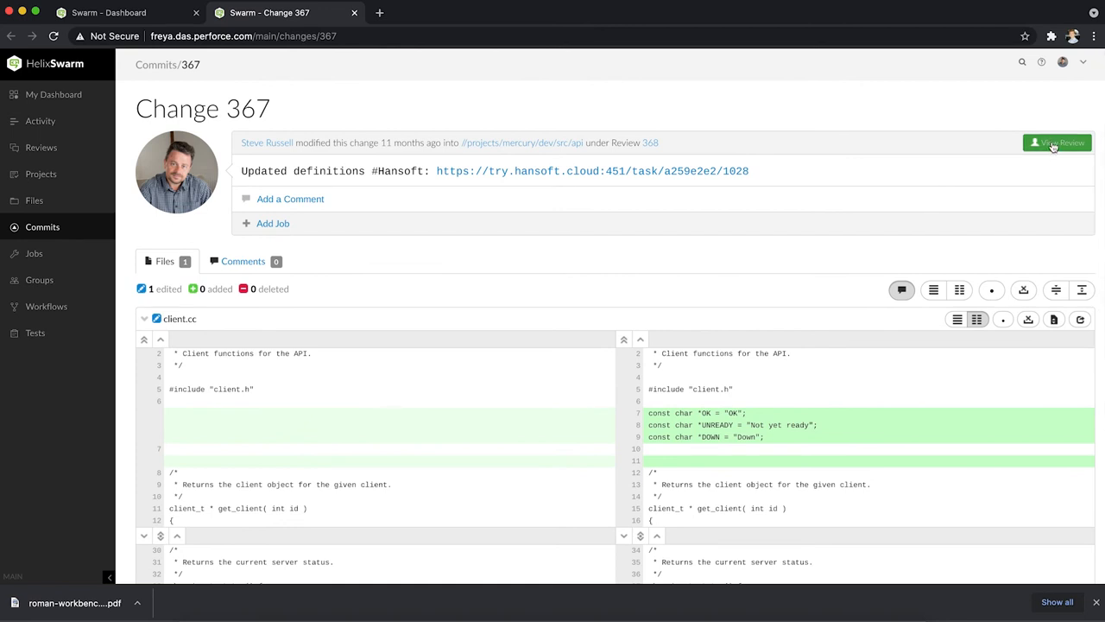
{"action": "mouse_move", "coordinate": [494, 195]}
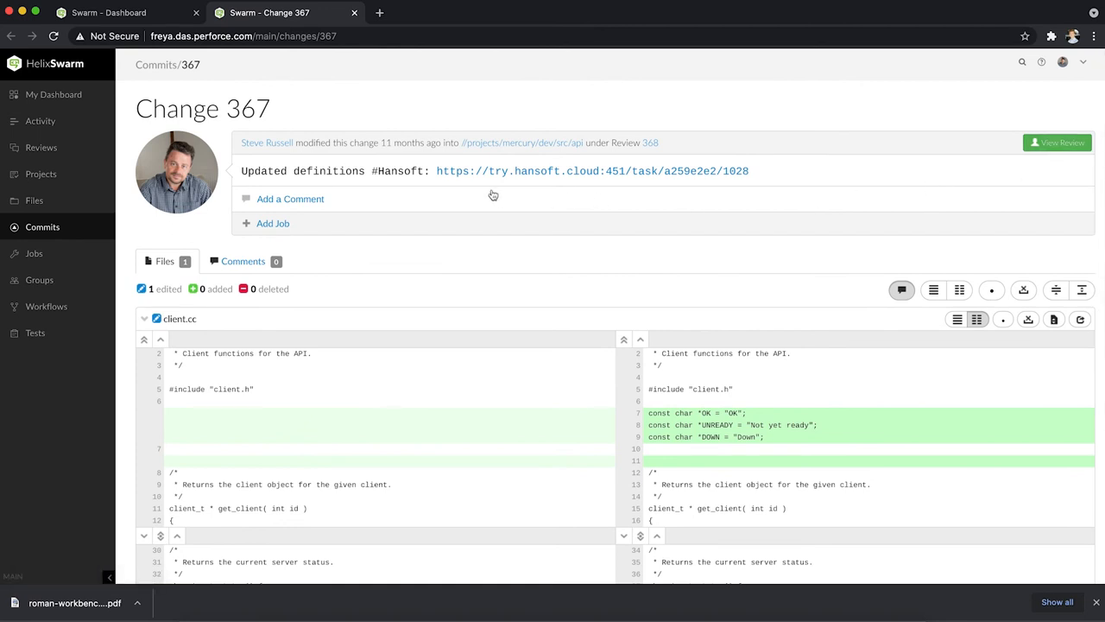
{"action": "mouse_move", "coordinate": [462, 171]}
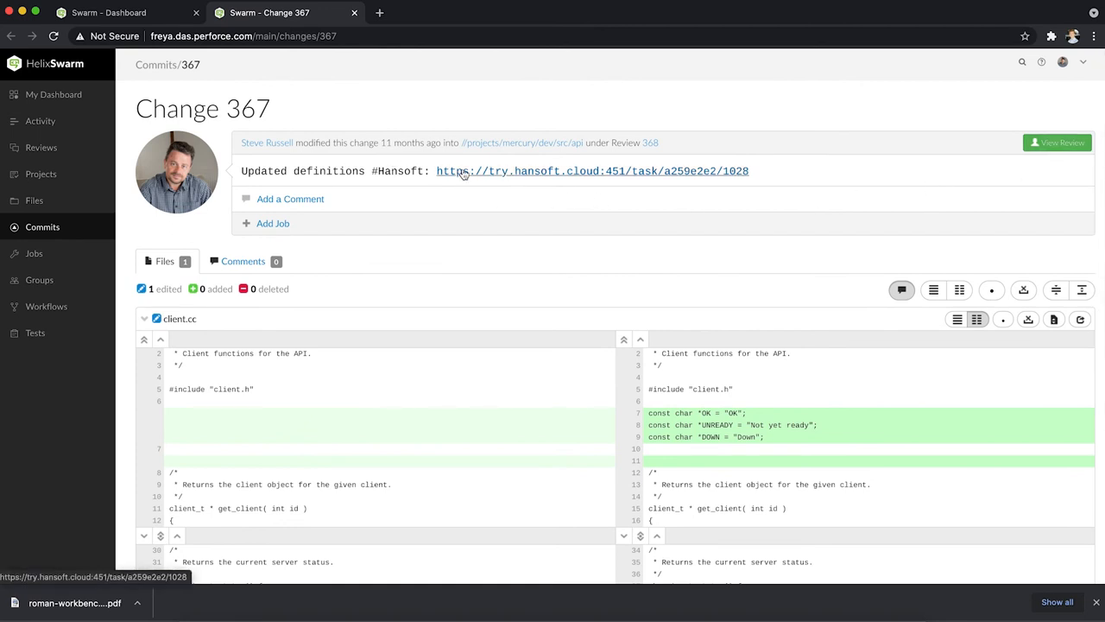
{"action": "mouse_move", "coordinate": [453, 183]}
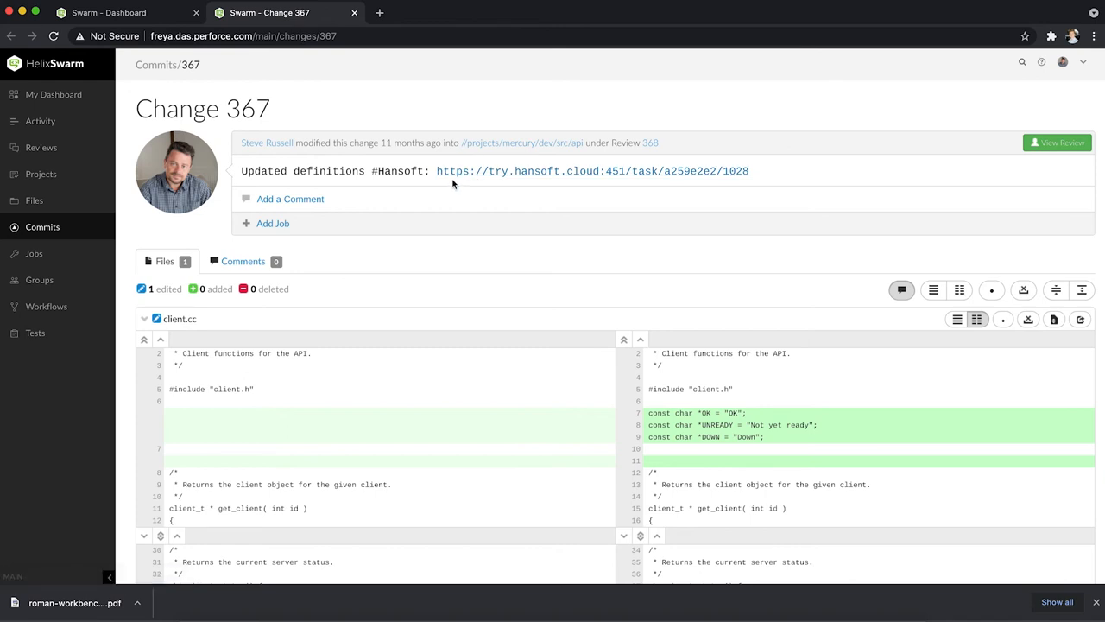
{"action": "mouse_move", "coordinate": [375, 177]}
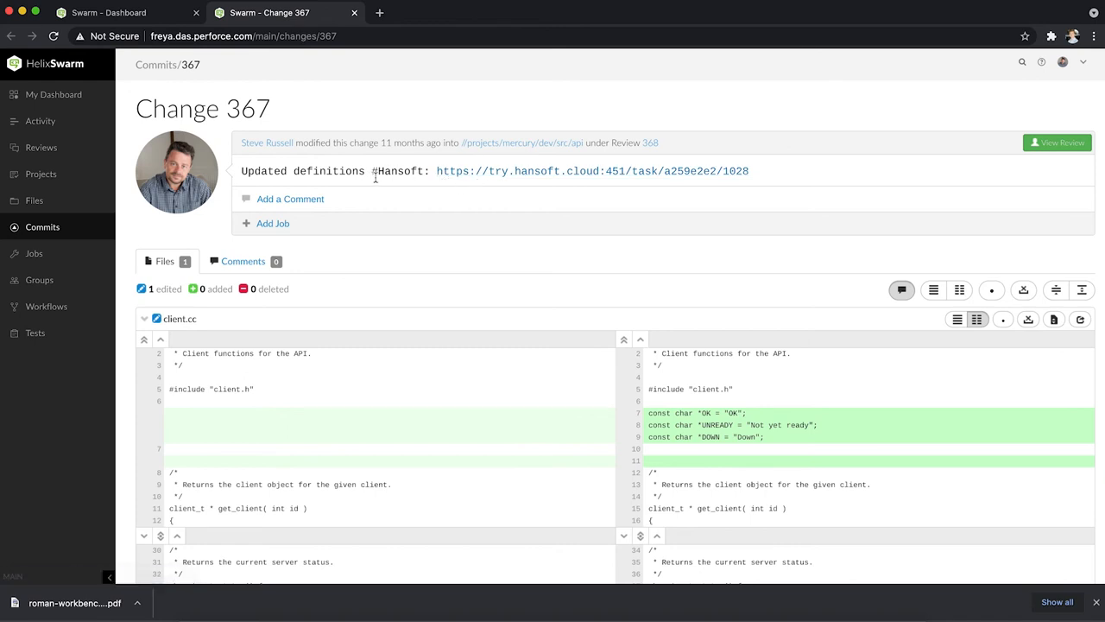
{"action": "mouse_move", "coordinate": [458, 179]}
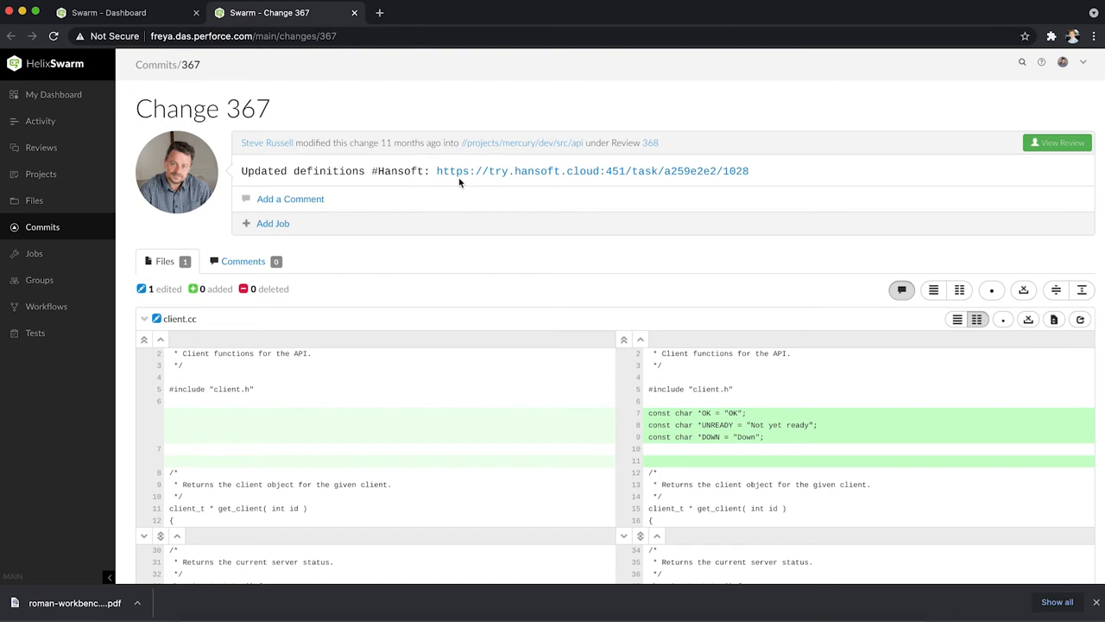
{"action": "mouse_move", "coordinate": [462, 171]}
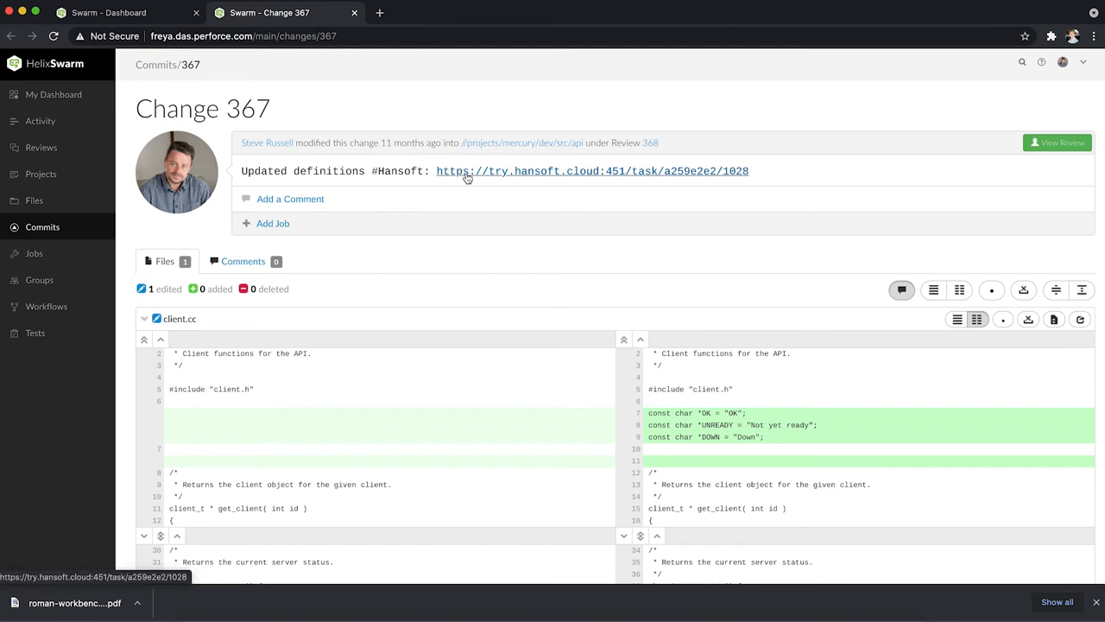
{"action": "left_click", "coordinate": [592, 171]}
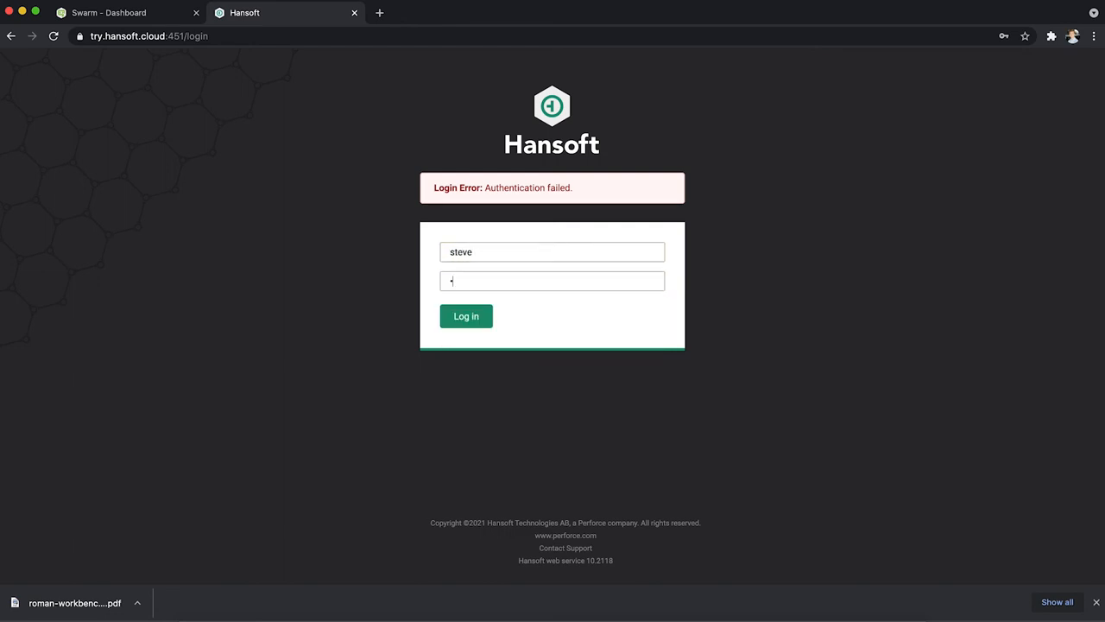
- Log in to Hansoft, reopen Change 367 in Swarm, and follow its link to Task 1
{"action": "left_click", "coordinate": [466, 316]}
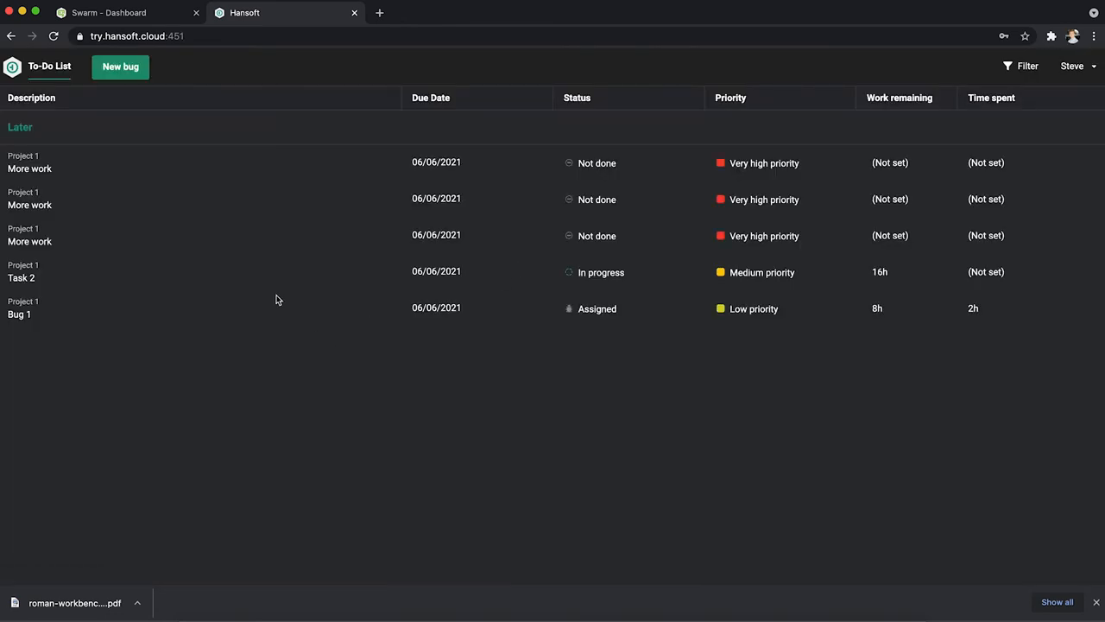
{"action": "left_click", "coordinate": [121, 12]}
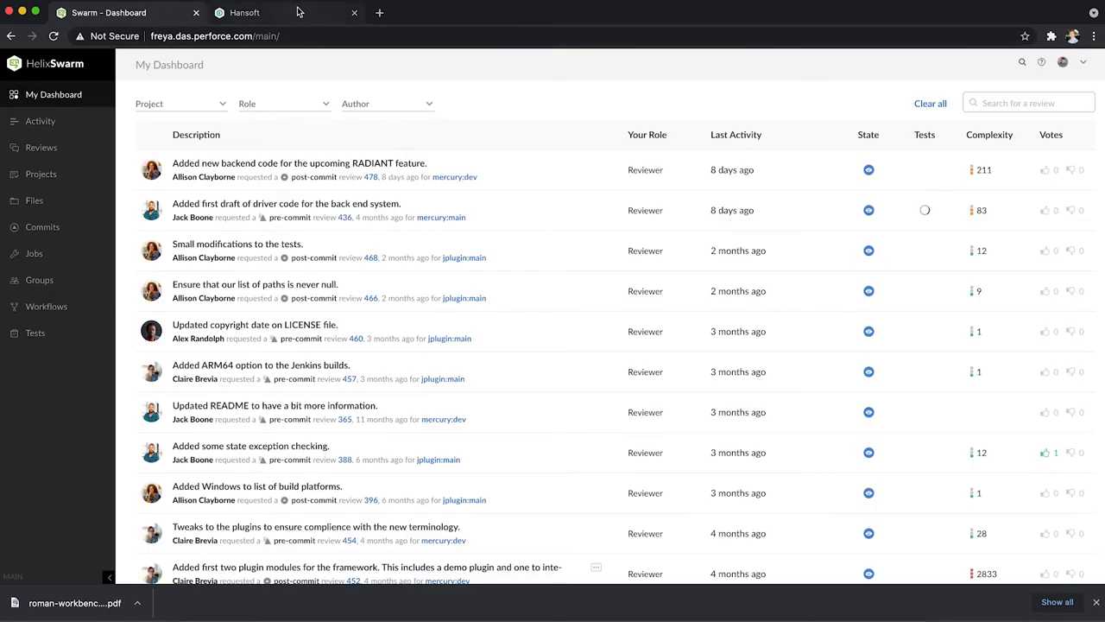
{"action": "left_click", "coordinate": [244, 12]}
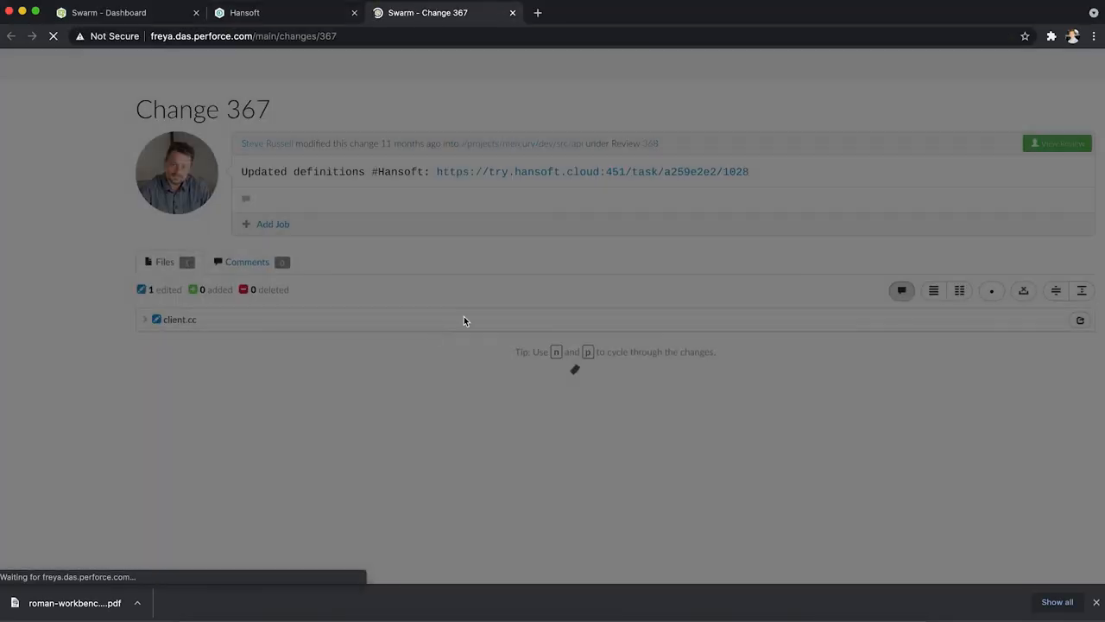
{"action": "left_click", "coordinate": [591, 171]}
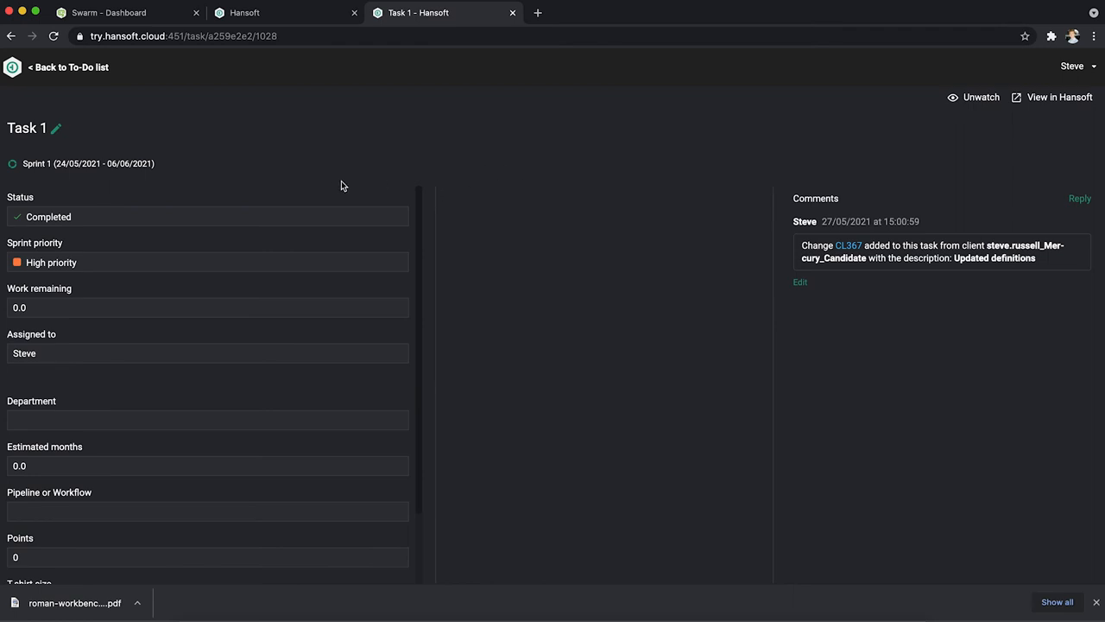
{"action": "mouse_move", "coordinate": [209, 189]}
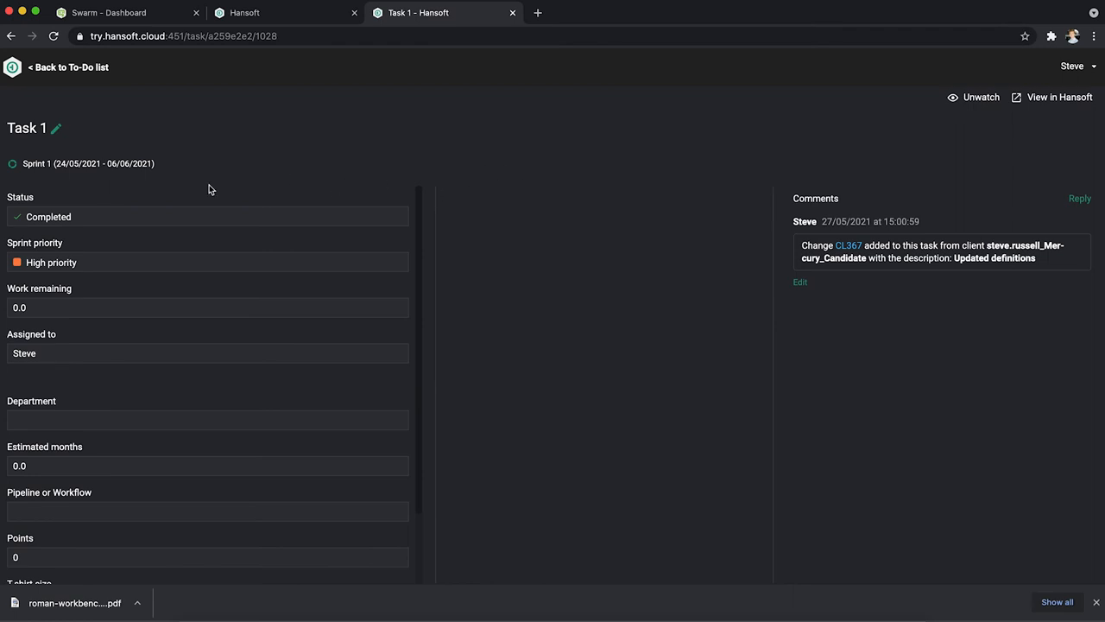
{"action": "mouse_move", "coordinate": [291, 189]}
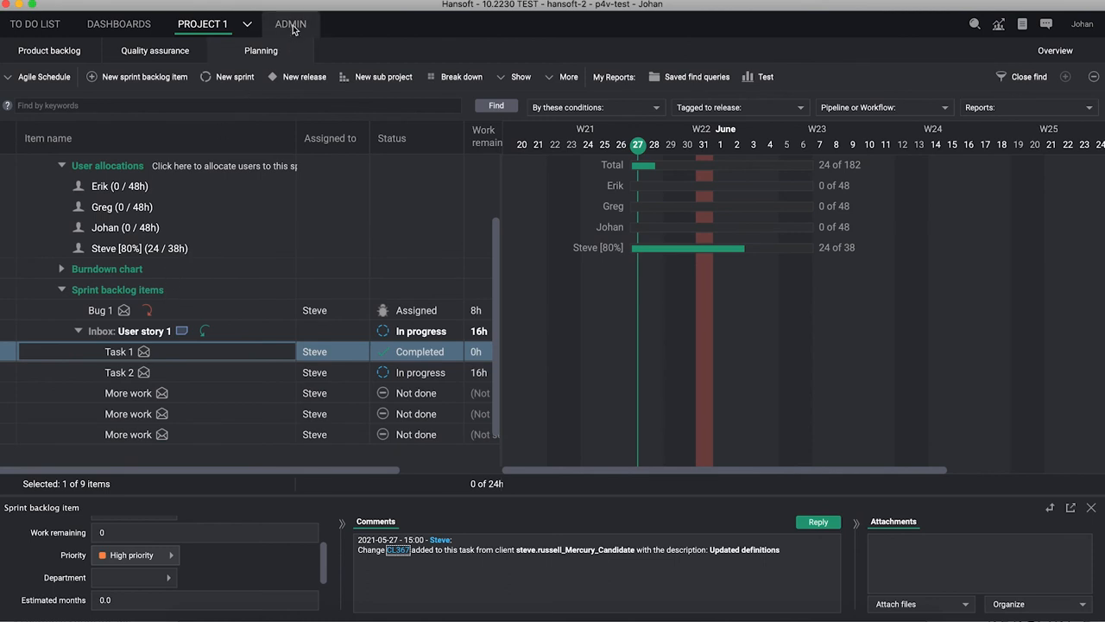
{"action": "mouse_move", "coordinate": [1083, 23]}
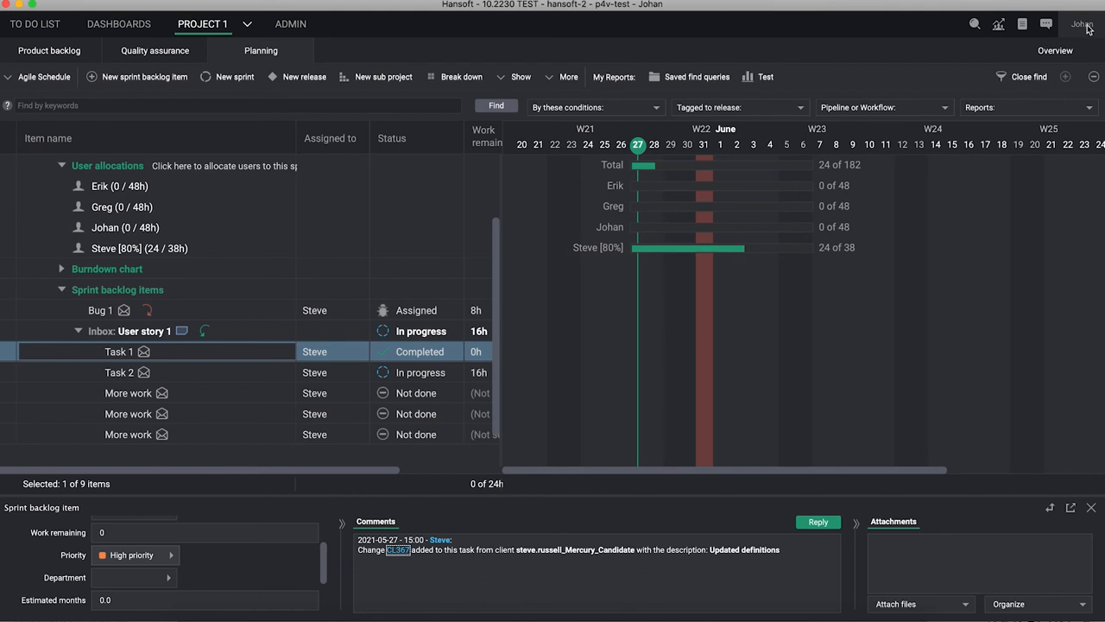
{"action": "left_click", "coordinate": [1082, 23]}
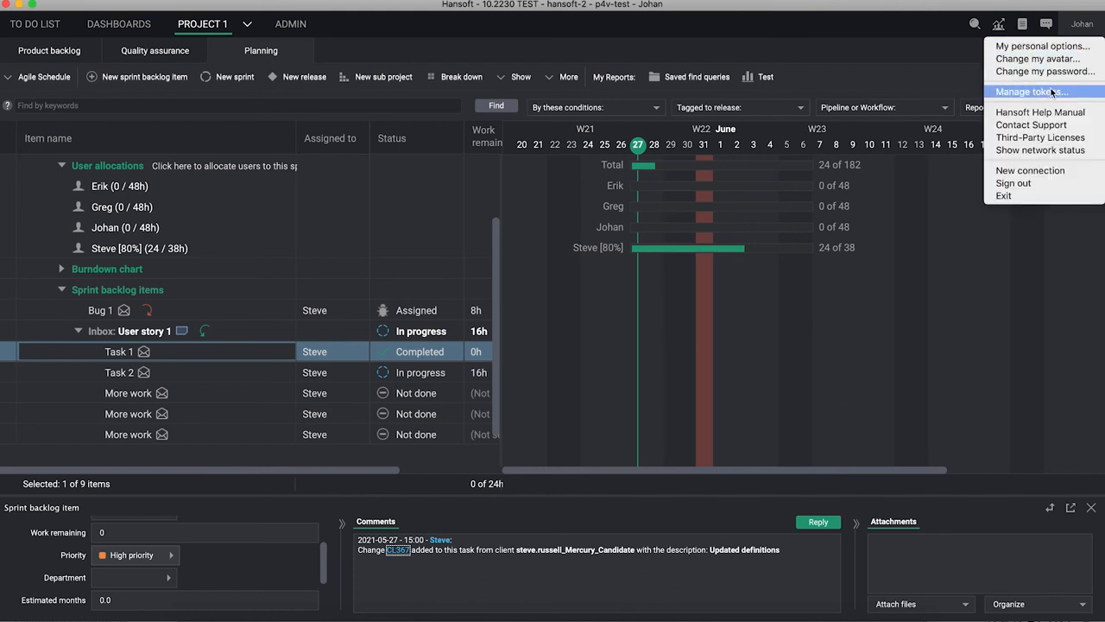
{"action": "left_click", "coordinate": [1023, 91]}
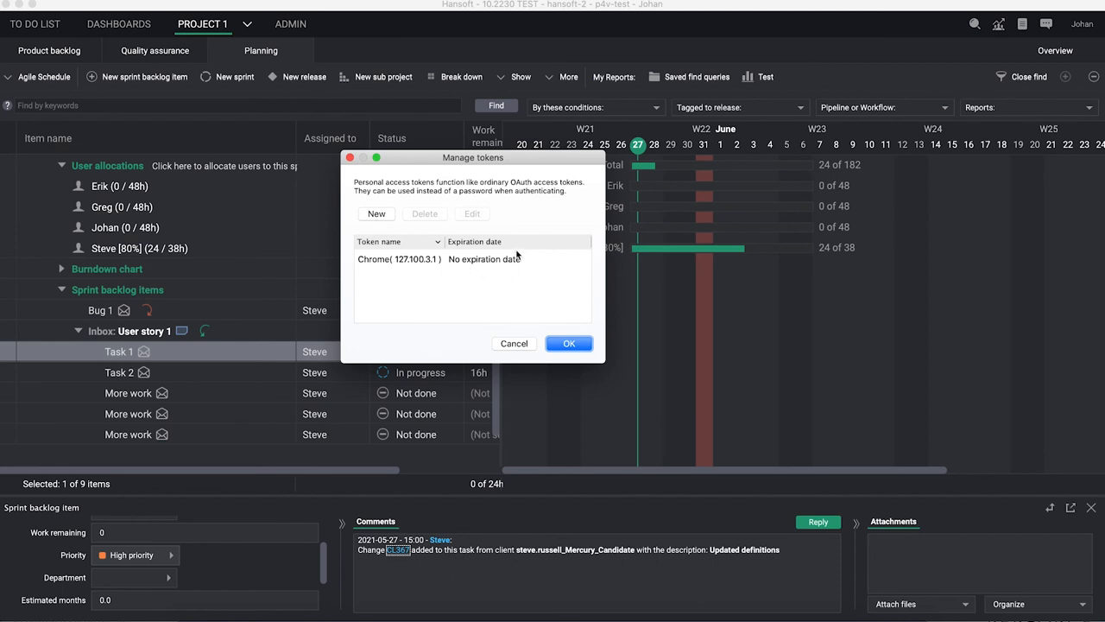
{"action": "mouse_move", "coordinate": [515, 344]}
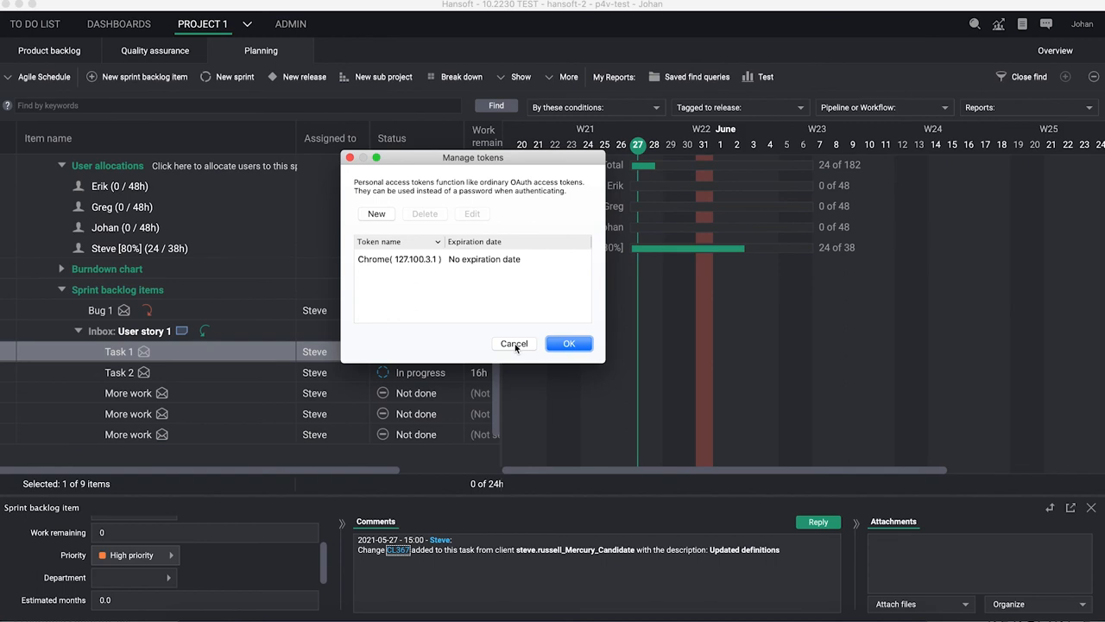
{"action": "left_click", "coordinate": [514, 344]}
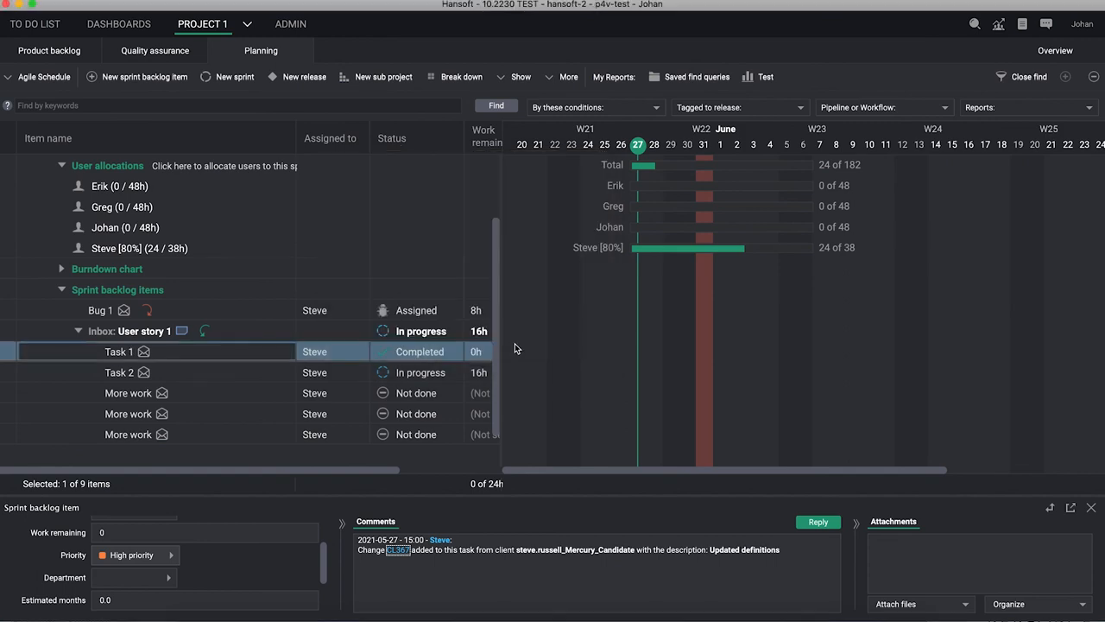